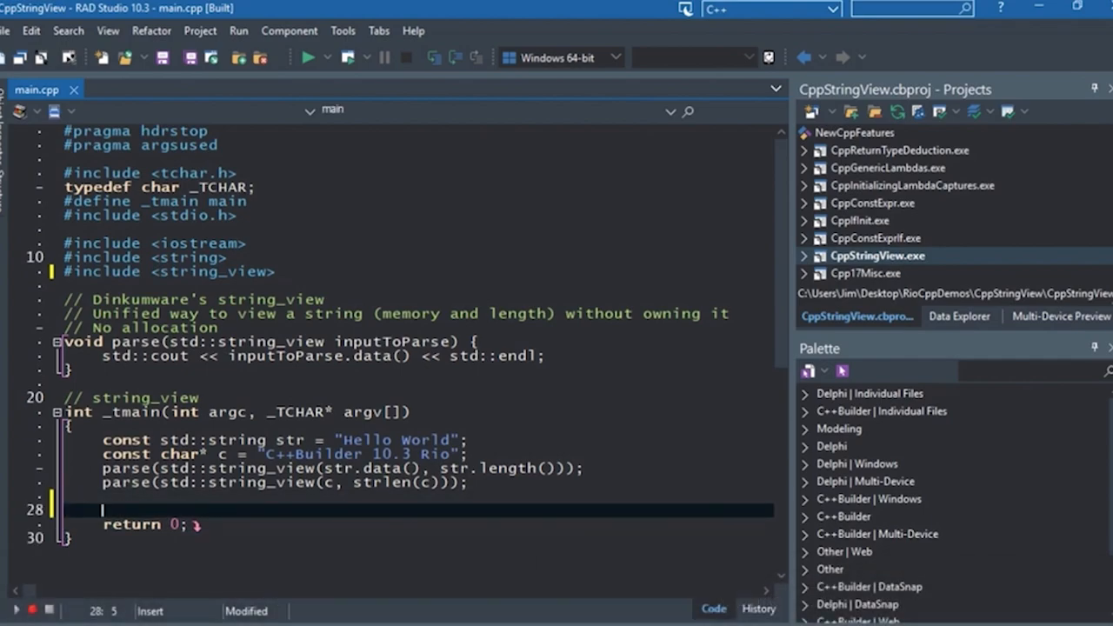
# Step: On line 28 of main.cpp, start a std:: statement, typing 'stri' as completion appears
pyautogui.write('std::')
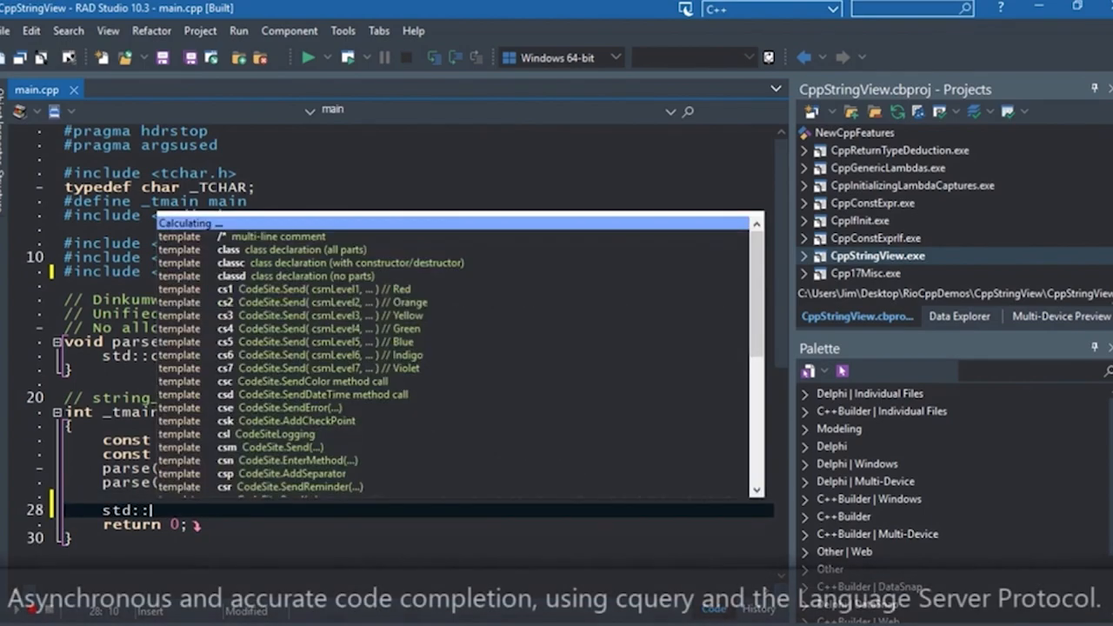
pyautogui.write('stri')
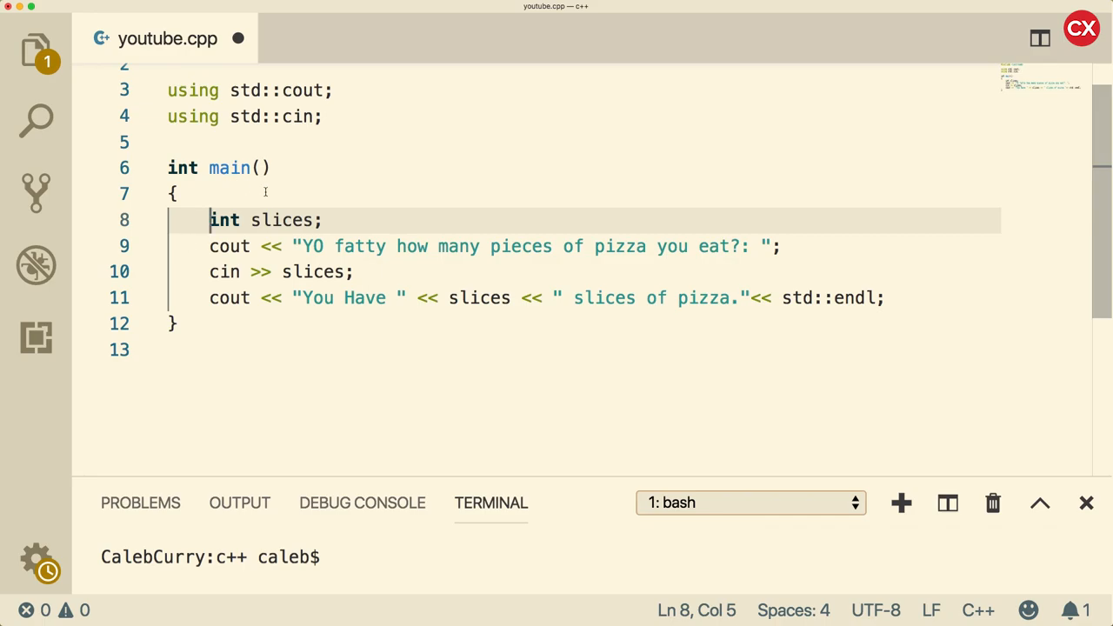
pyautogui.moveTo(301, 194)
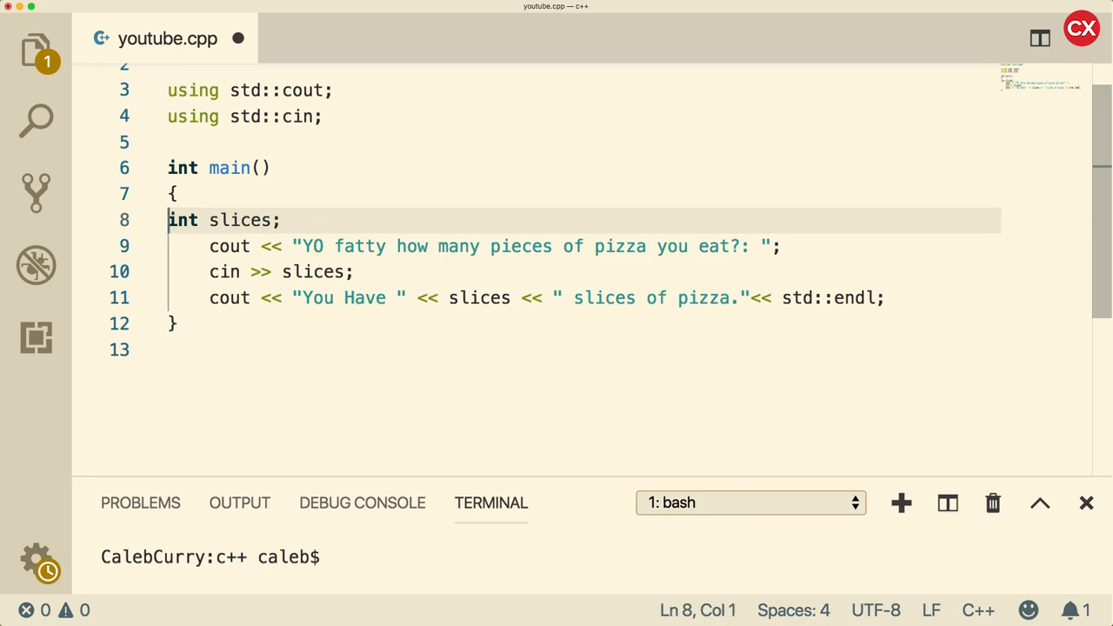
# Step: Re-indent the int slices line and start a trial nested block declaring int x
pyautogui.press('Tab')
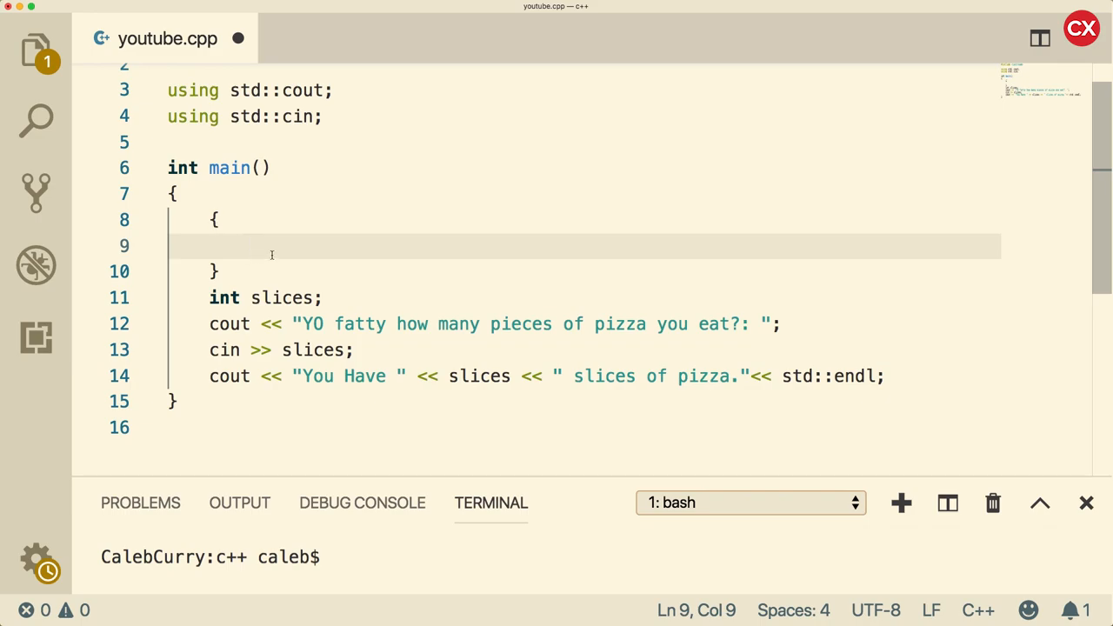
pyautogui.write('int x')
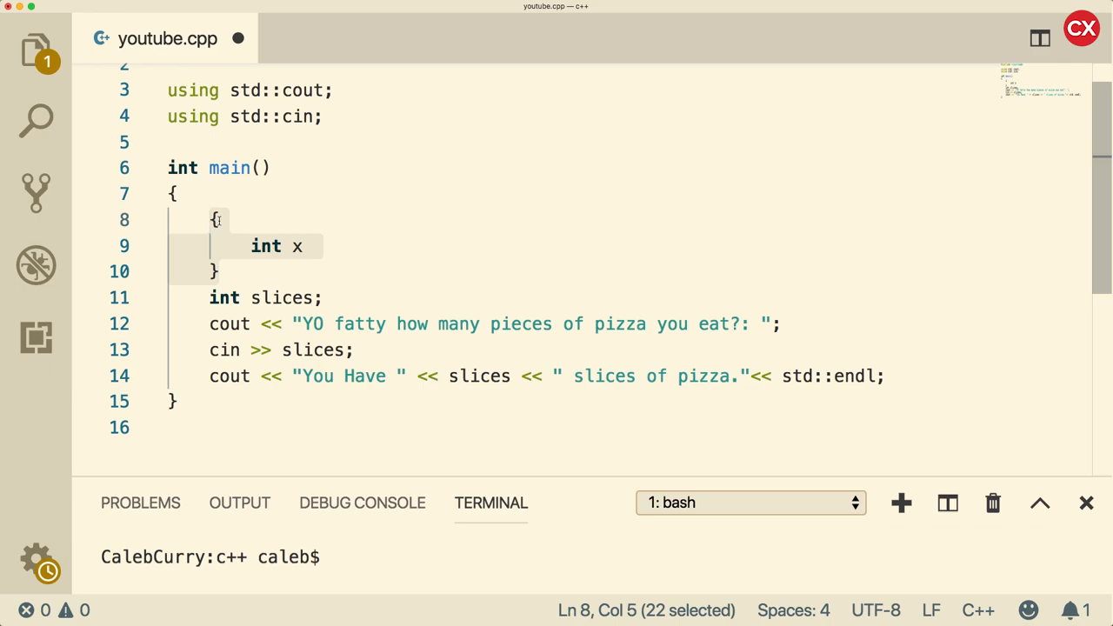
pyautogui.moveTo(180, 229)
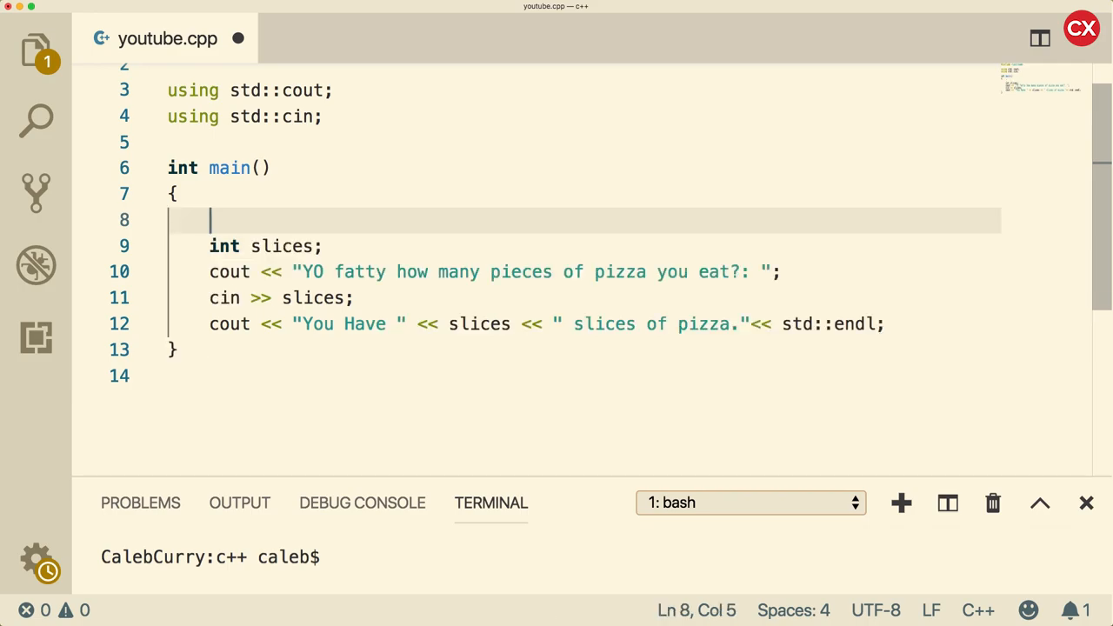
pyautogui.press('Home')
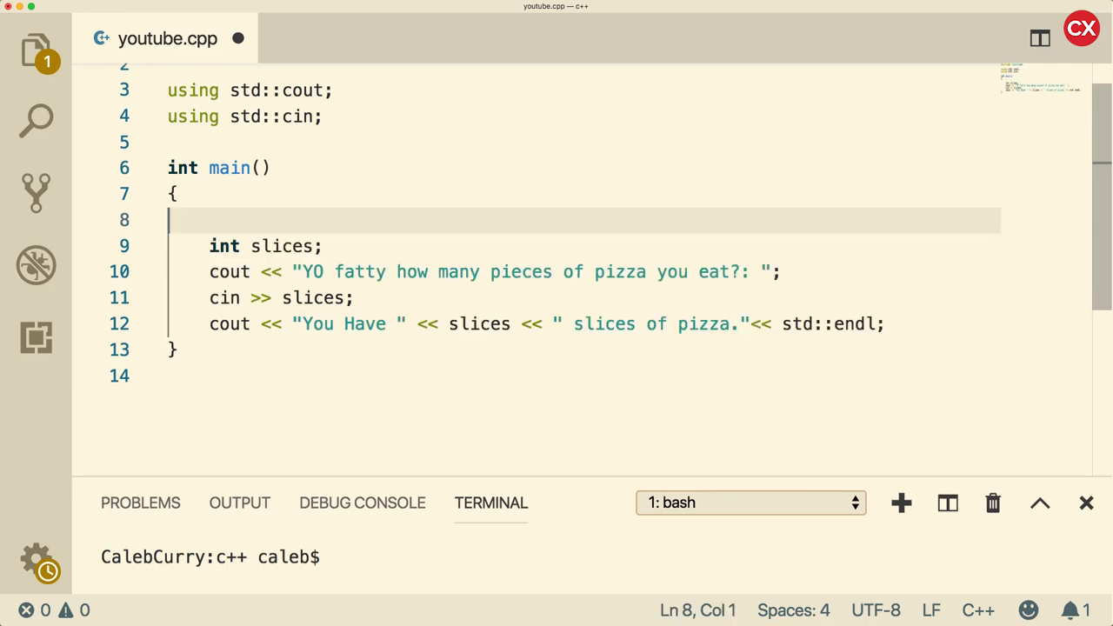
pyautogui.press('Backspace')
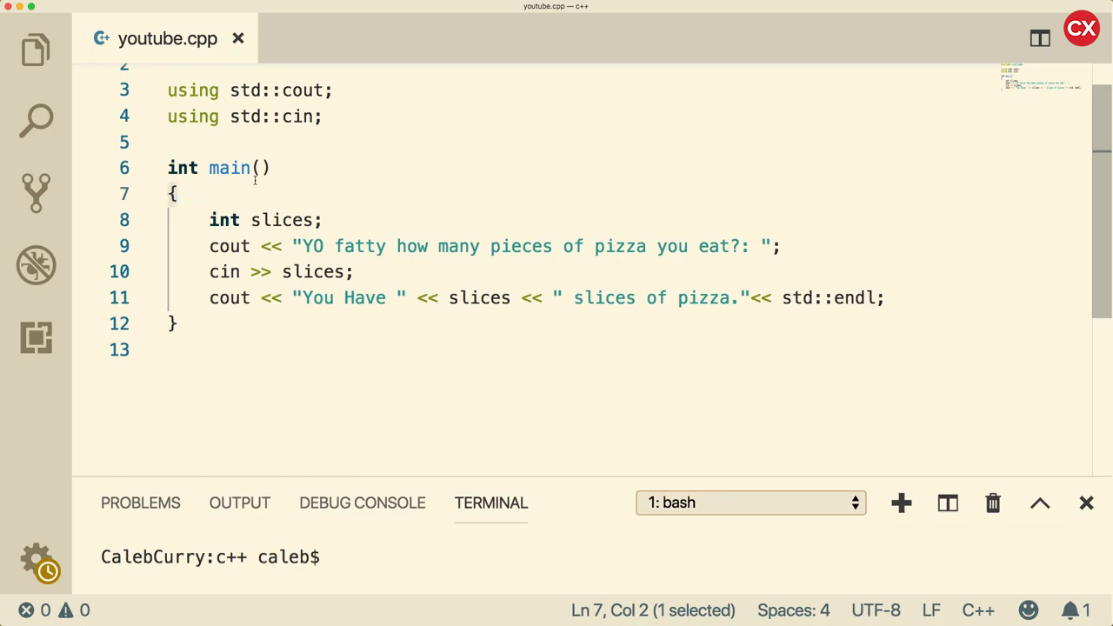
pyautogui.click(255, 167)
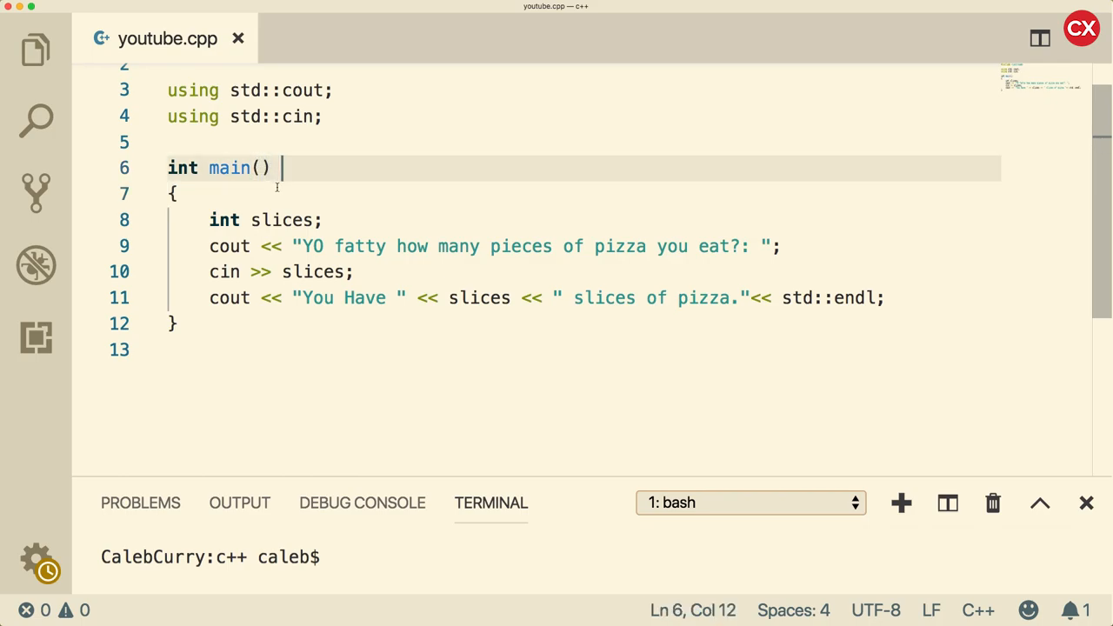
pyautogui.press('enter')
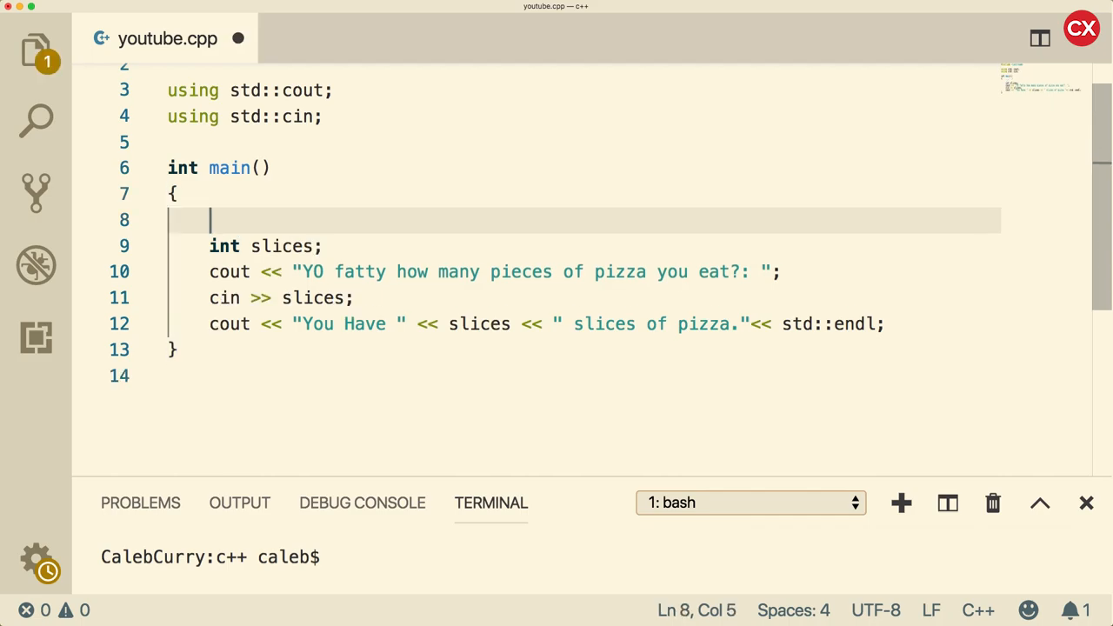
pyautogui.write('string tacos =')
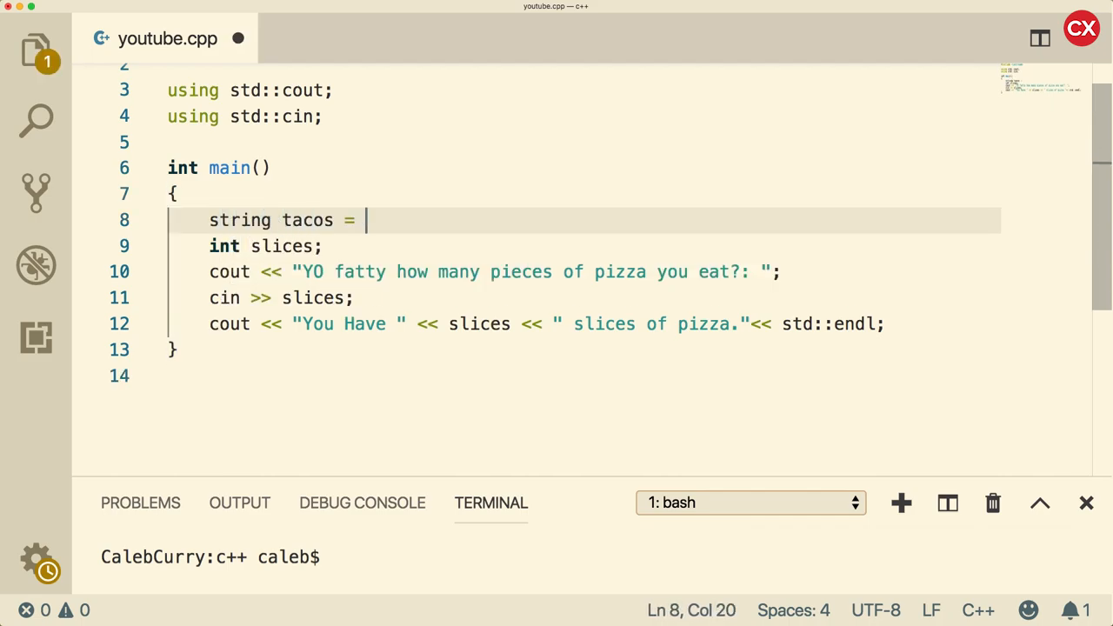
pyautogui.write('""')
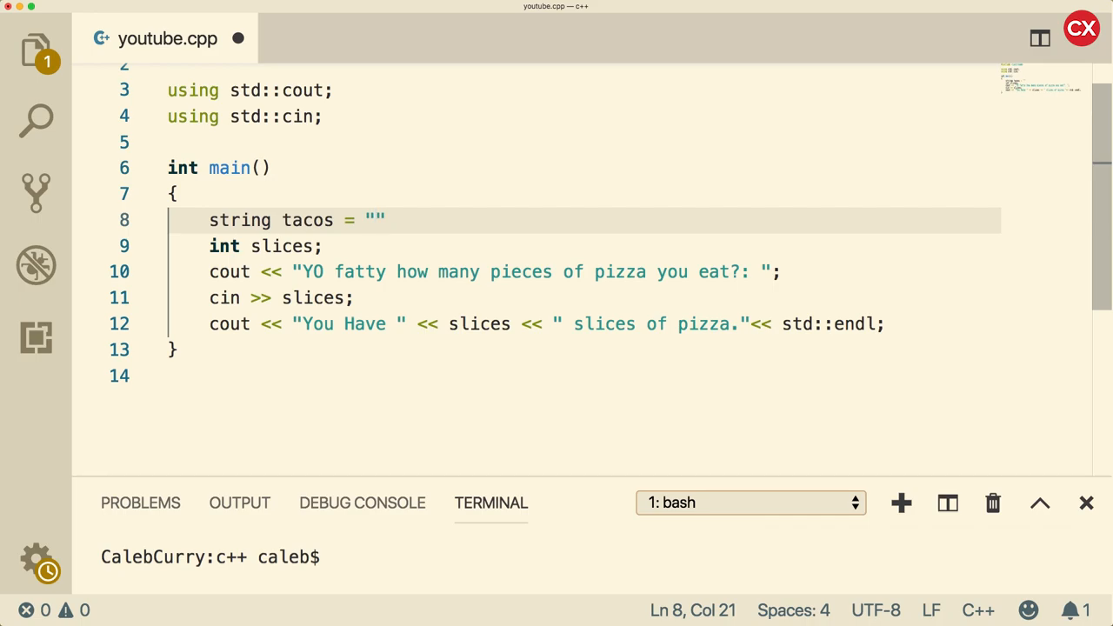
pyautogui.click(380, 219)
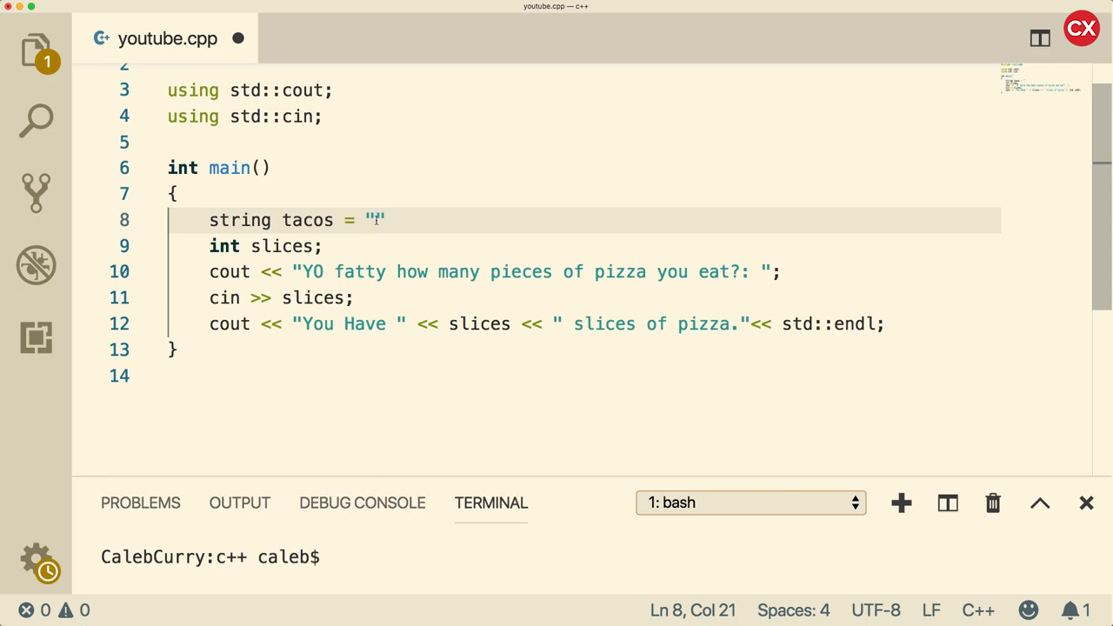
pyautogui.write('hello')
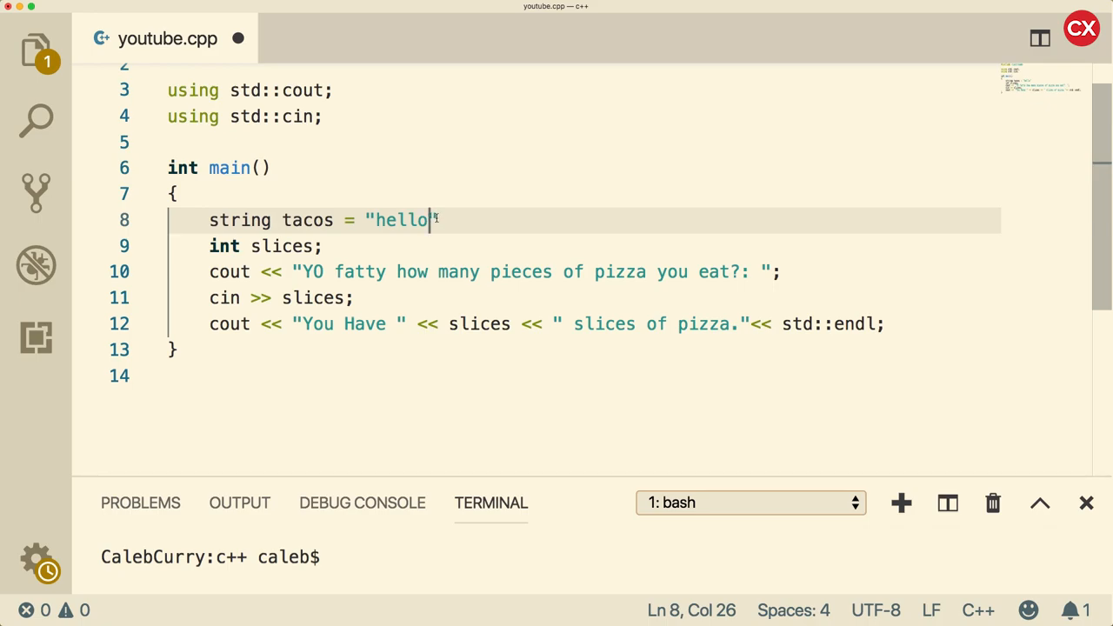
pyautogui.write('"')
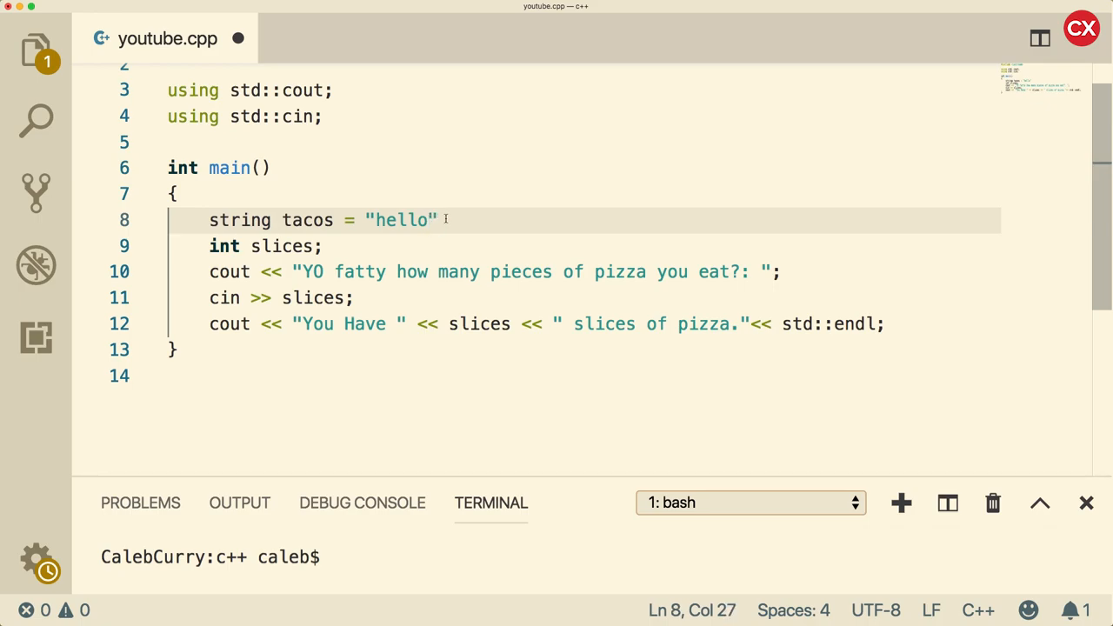
pyautogui.write(';')
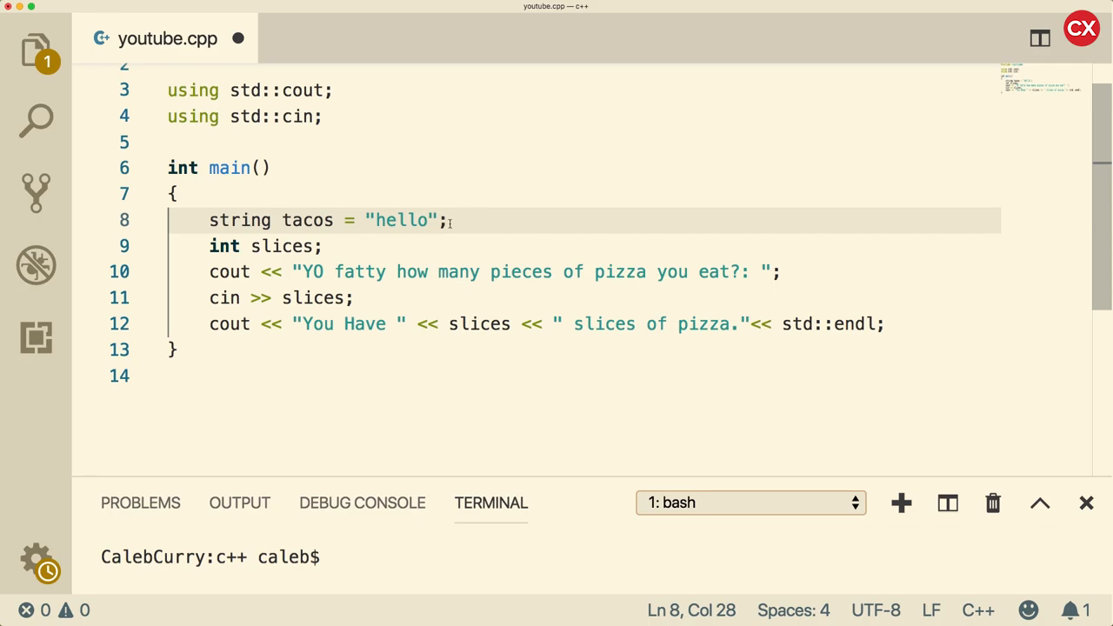
pyautogui.press('Backspace')
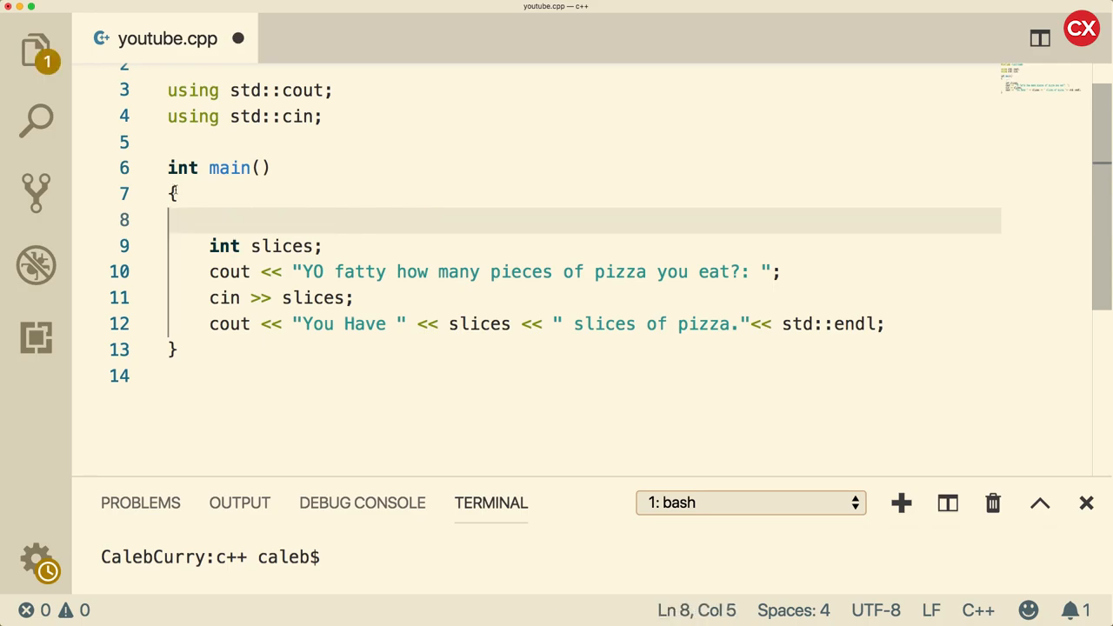
# Step: Open a brace block and declare int SLICES = 5;
pyautogui.write('{')
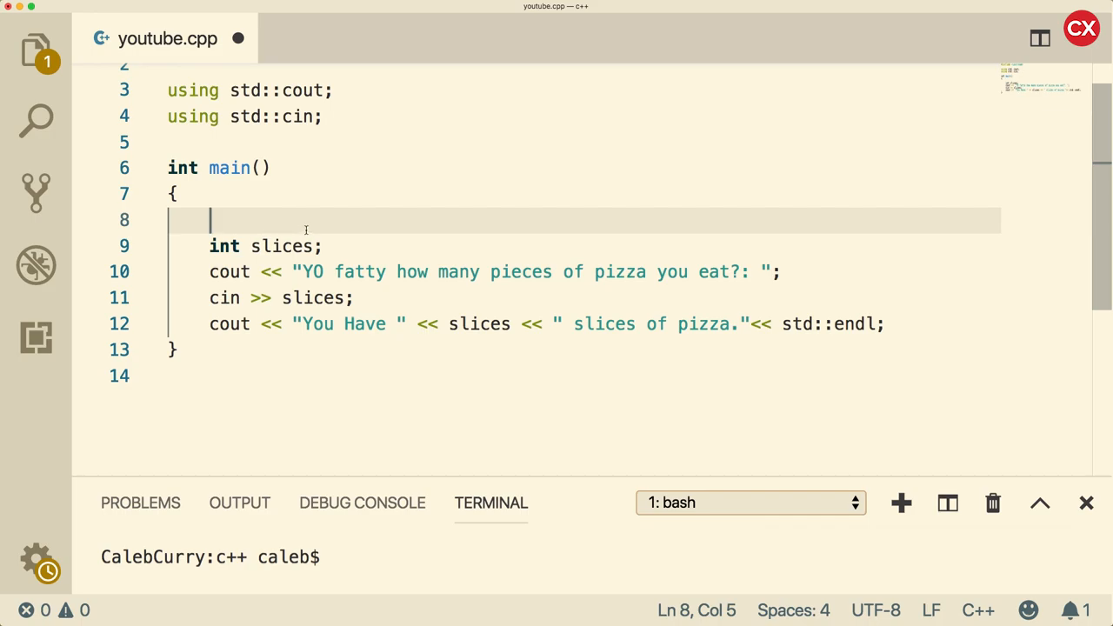
pyautogui.write('int')
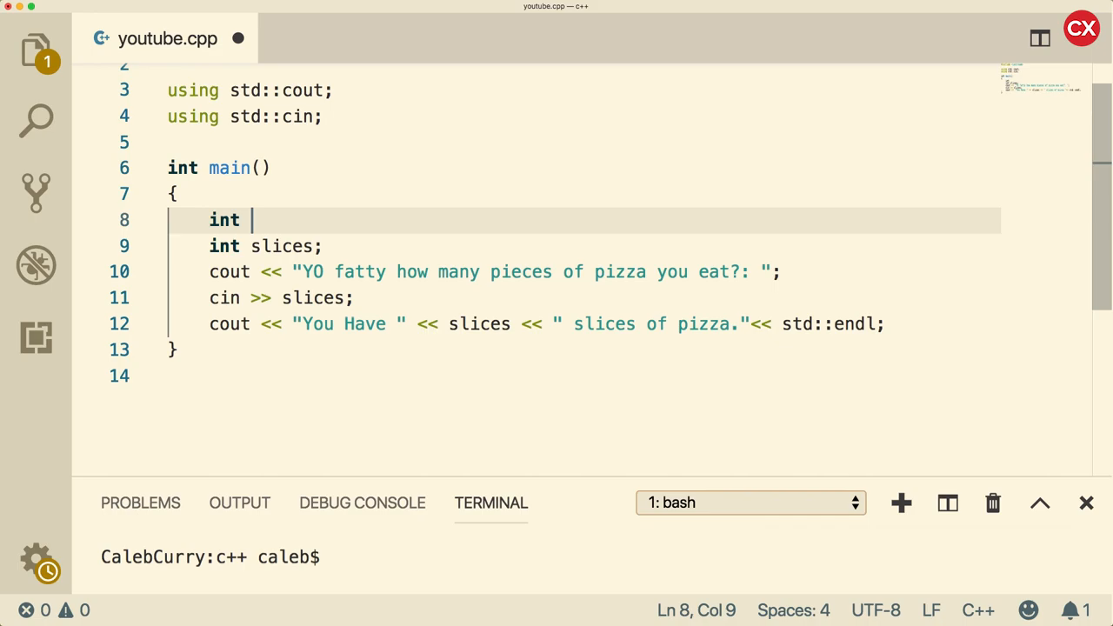
pyautogui.write('SLICES')
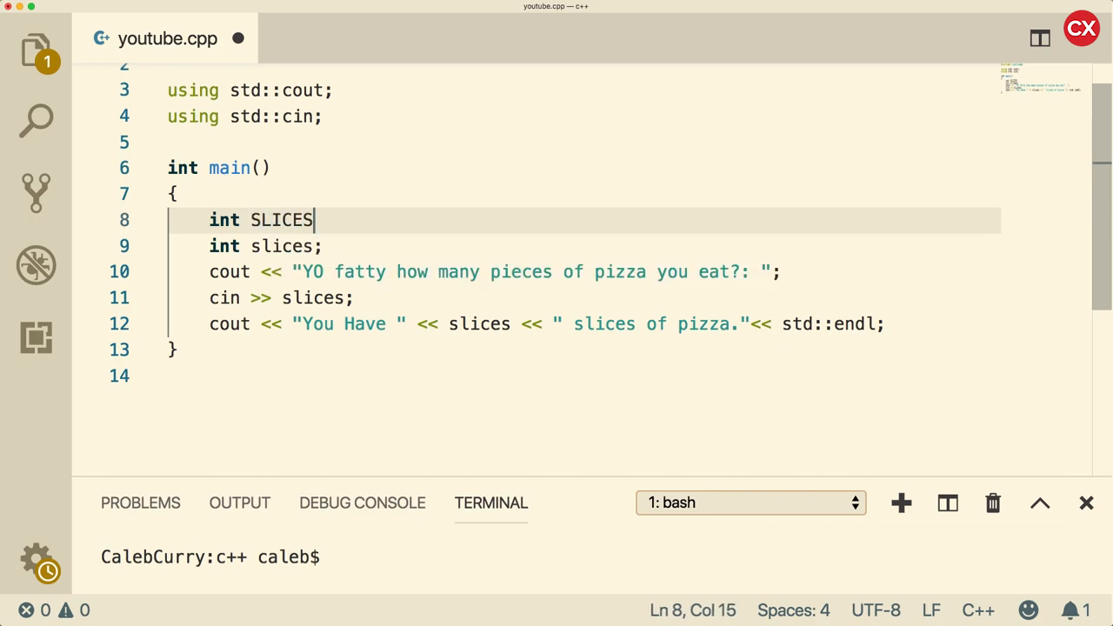
pyautogui.write('= 5;')
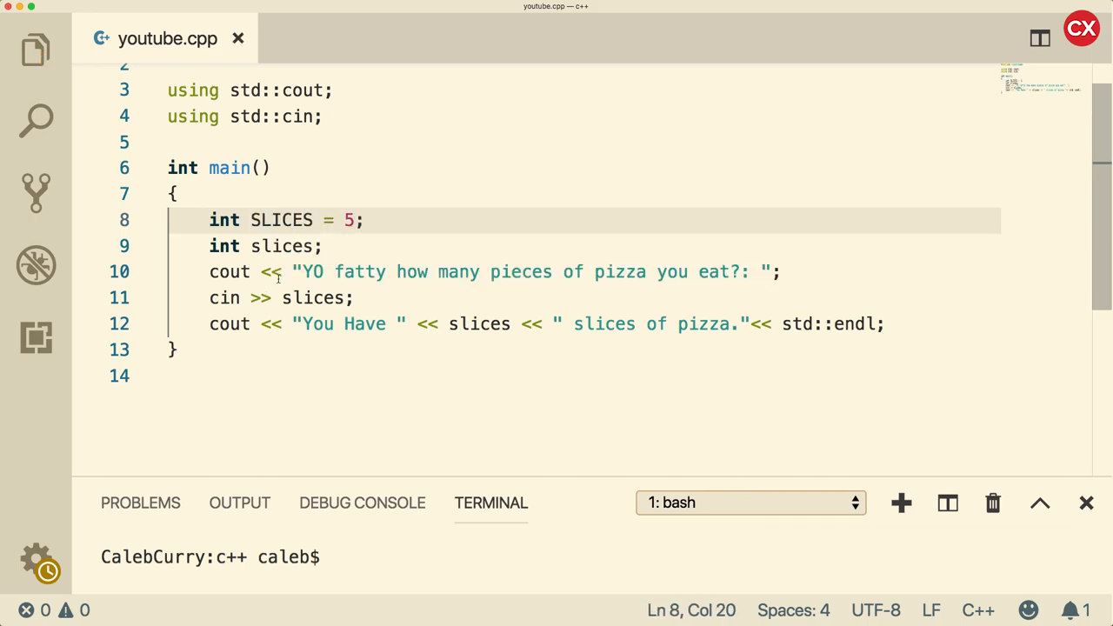
# Step: Start the case-variant sLiCeS declaration, then compile with g++ youtube.cpp
pyautogui.doubleClick(281, 245)
pyautogui.write('int')
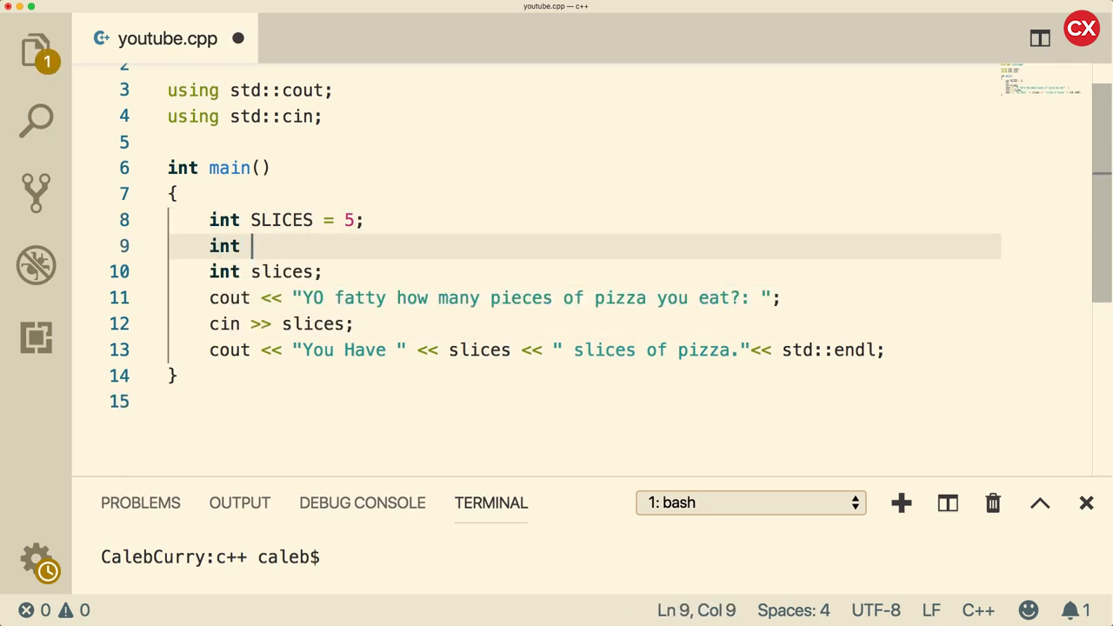
pyautogui.write('sLiCeS = 10;')
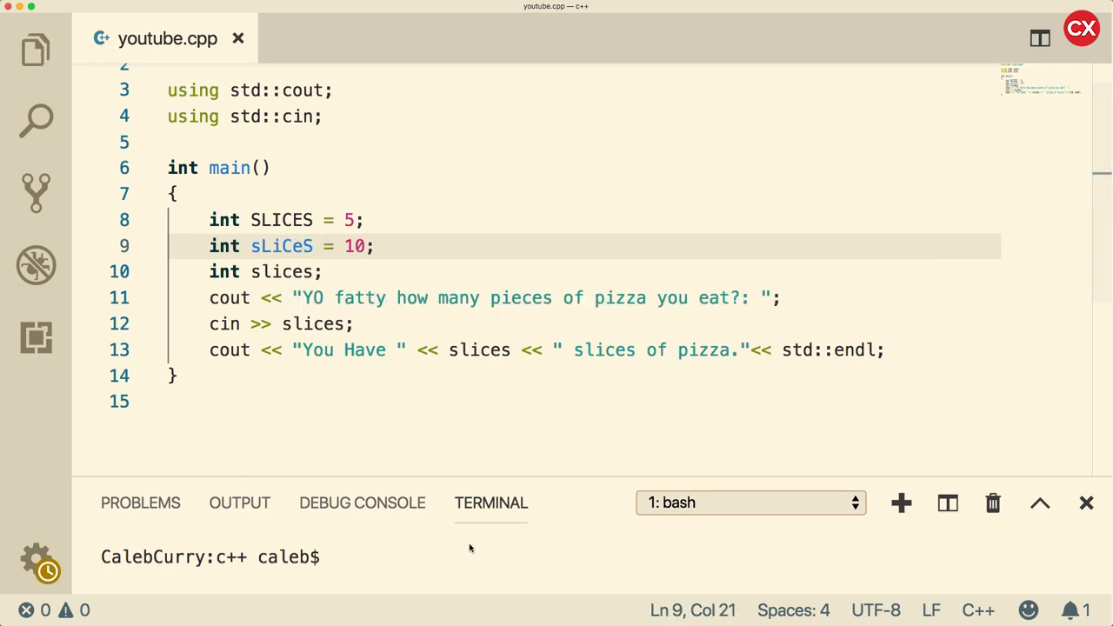
pyautogui.write('g++ youtube.cpp')
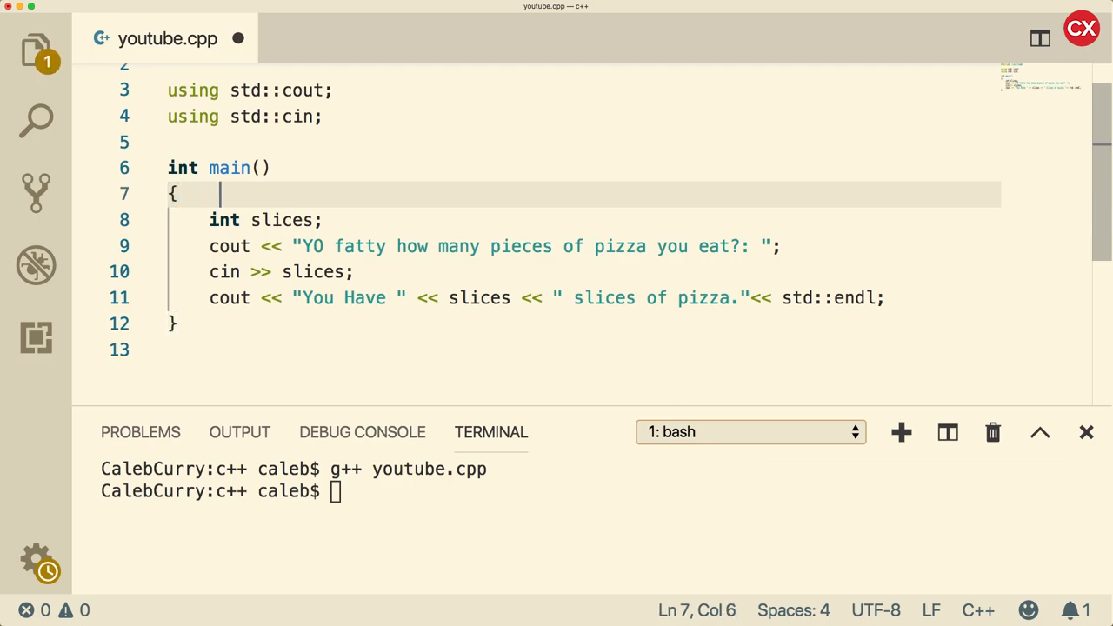
# Step: Add blank lines inside main and recompile with g++ youtube.cpp
pyautogui.press('Enter')
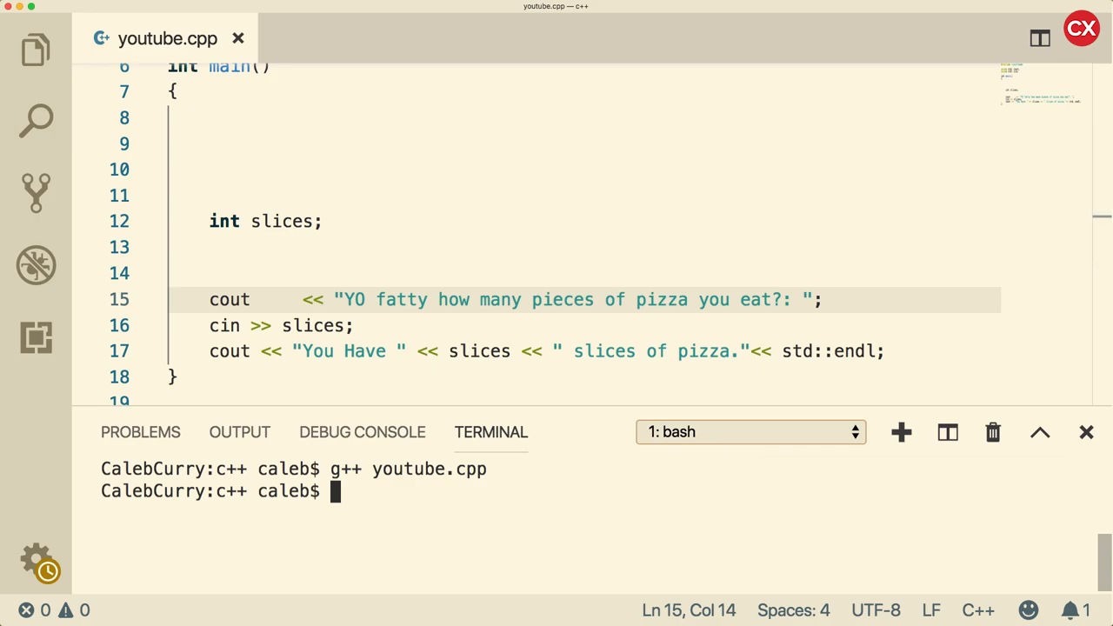
pyautogui.write('g++ youtube.cpp')
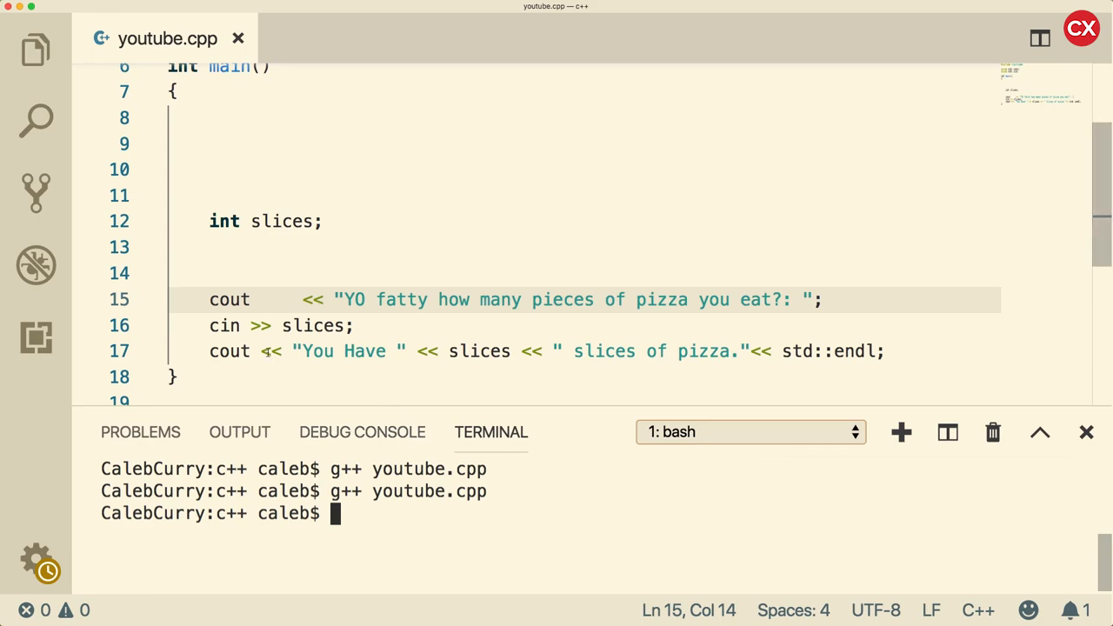
pyautogui.click(230, 221)
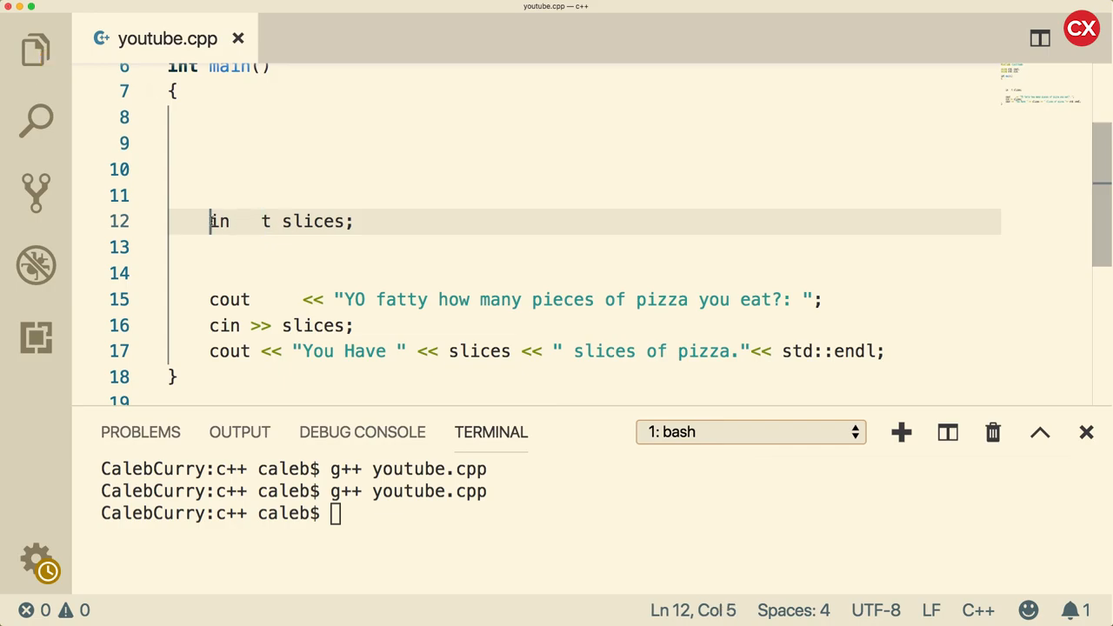
# Step: Pad the prompt string with extra spaces and run ./a.out to see the output
pyautogui.click(263, 221)
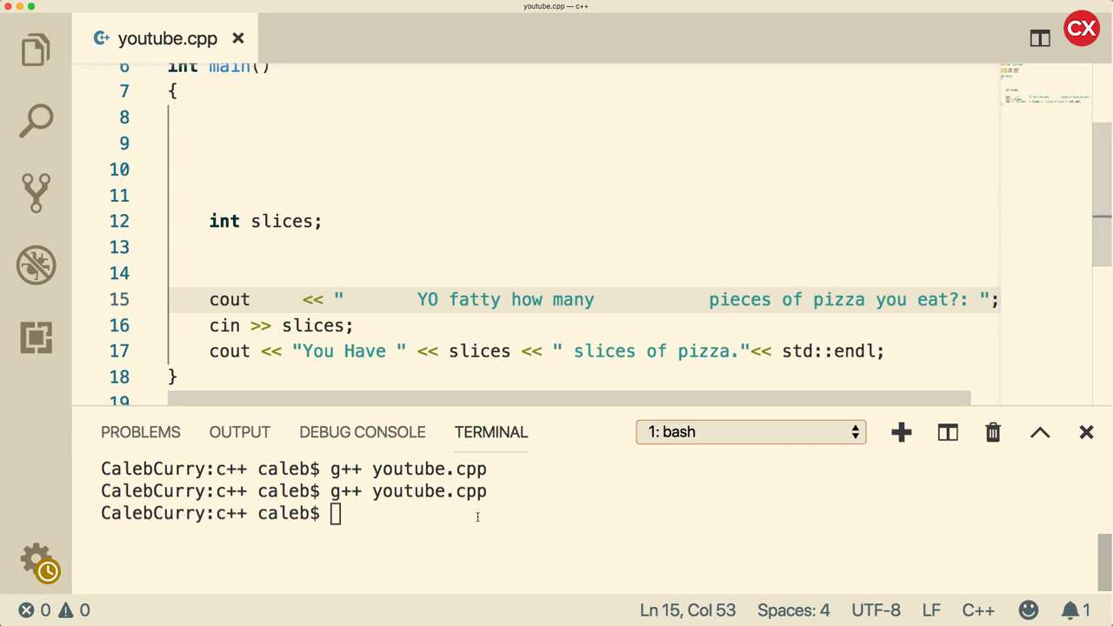
pyautogui.write('./a.out')
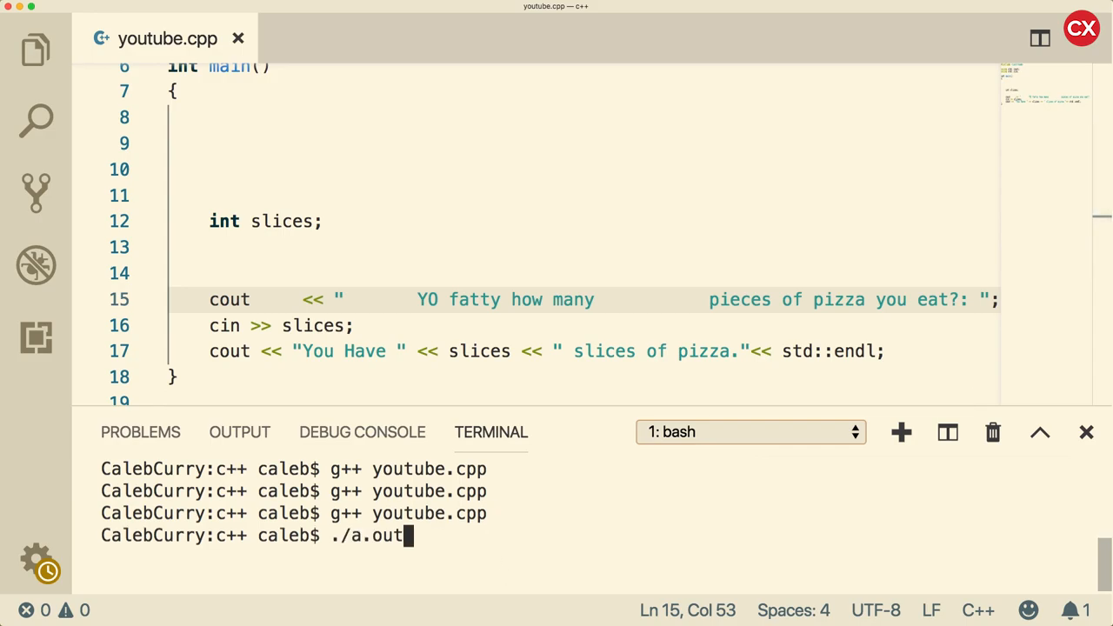
pyautogui.press('enter')
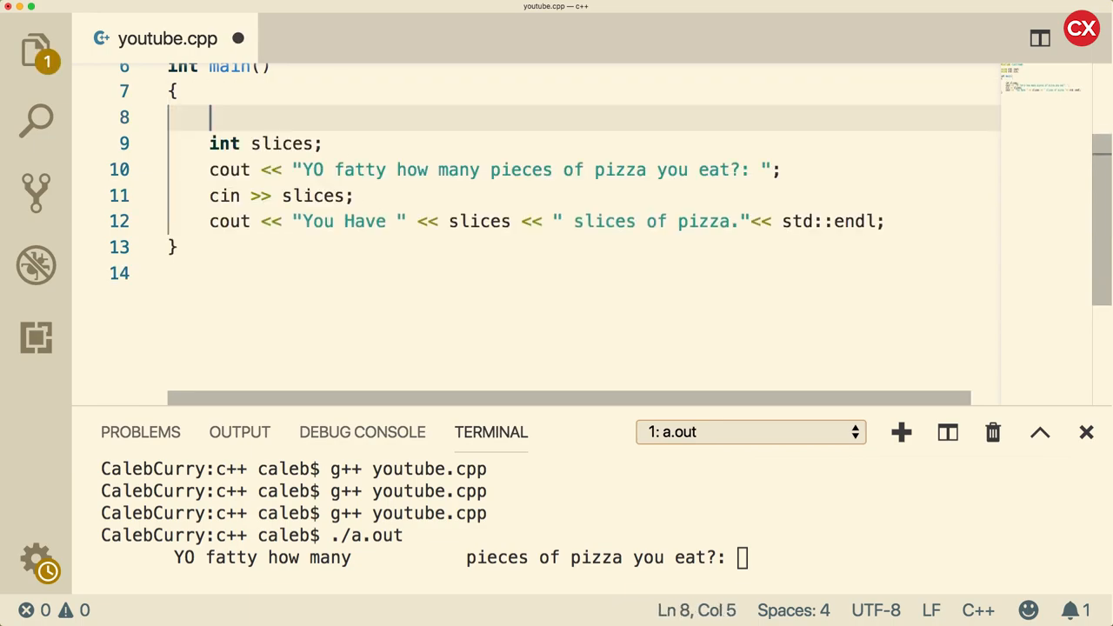
# Step: Replace test comment text with '//This code will insult the user' above the slices code
pyautogui.write('//')
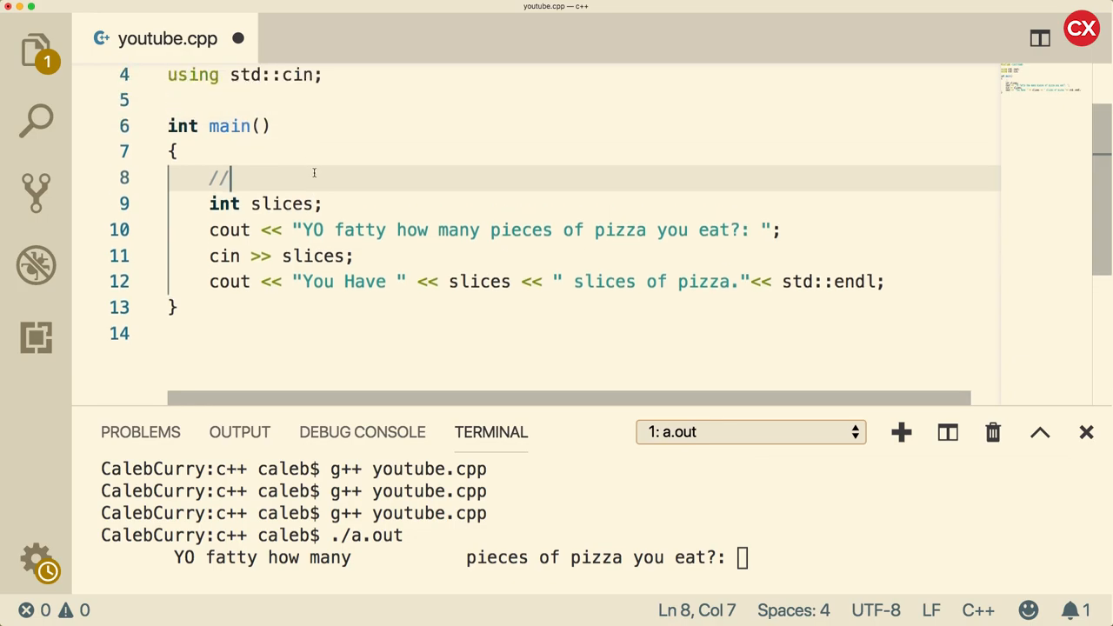
pyautogui.scroll(3)
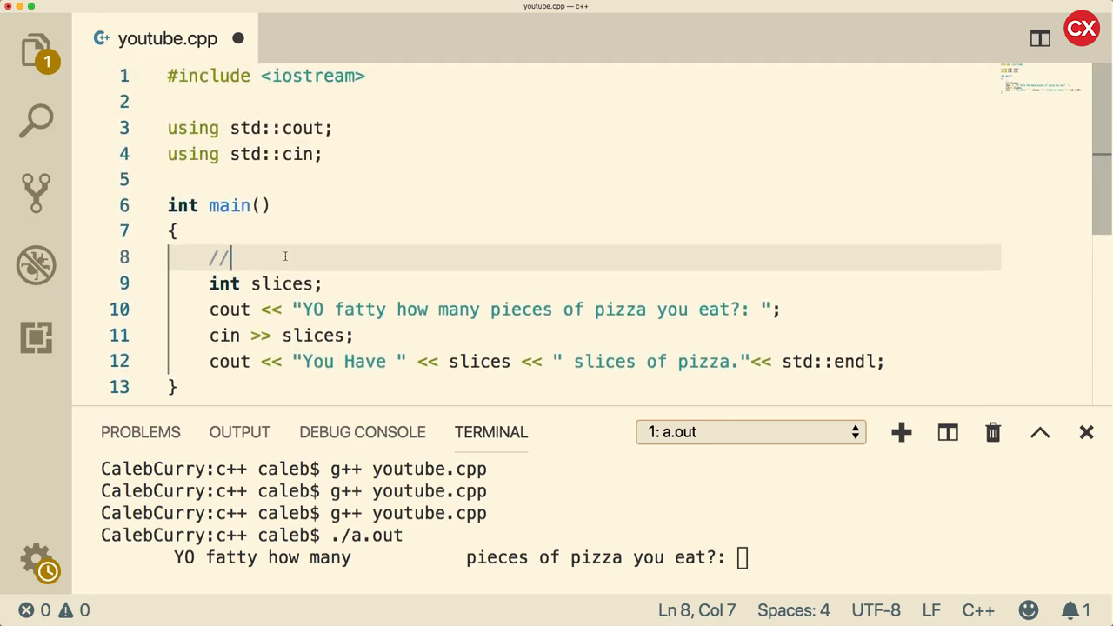
pyautogui.write('Hello')
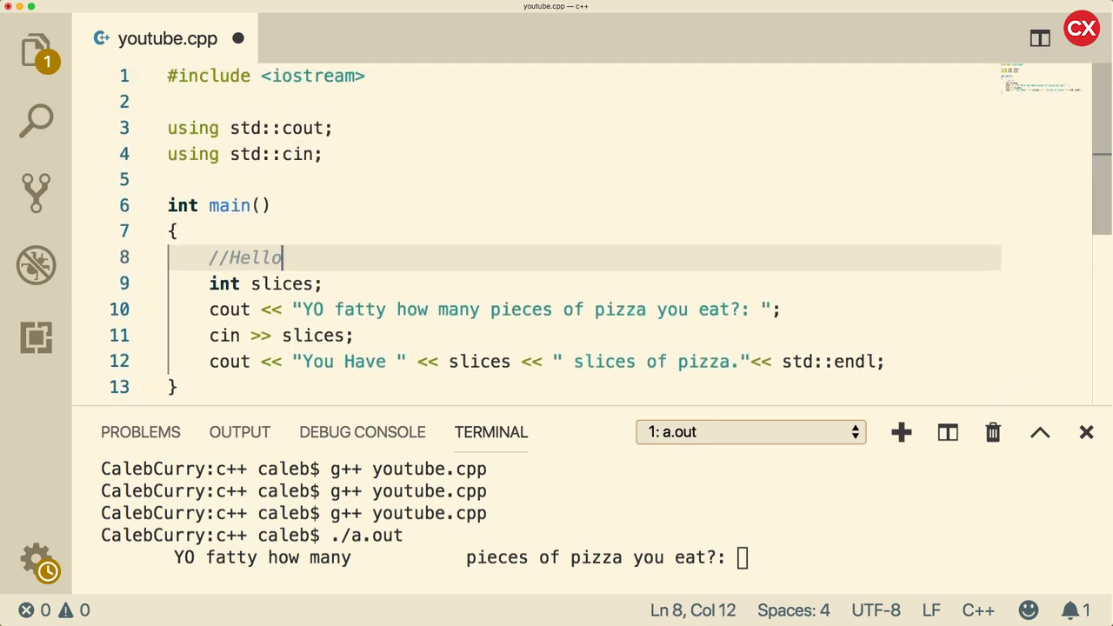
pyautogui.write('fsdfsdfs')
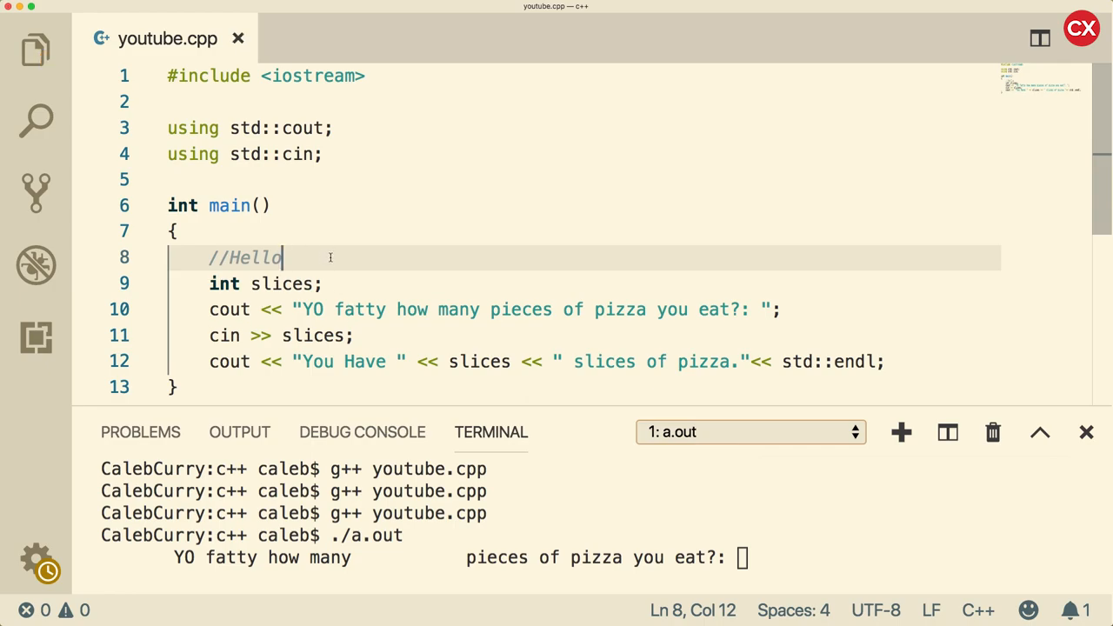
pyautogui.press('Backspace')
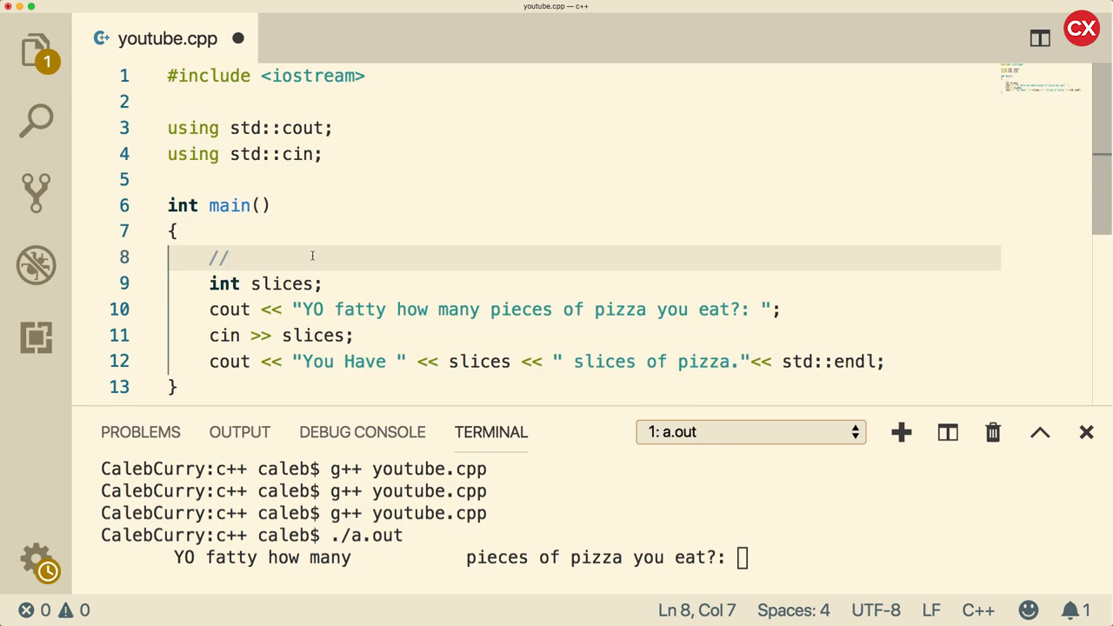
pyautogui.write('This code will insult the user')
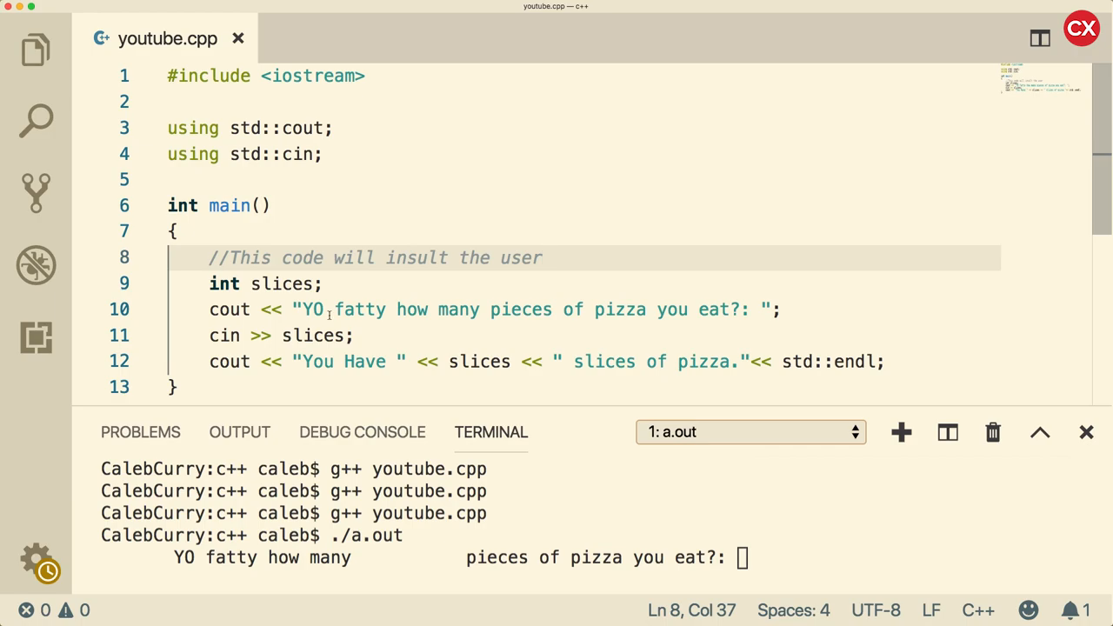
pyautogui.moveTo(236, 336)
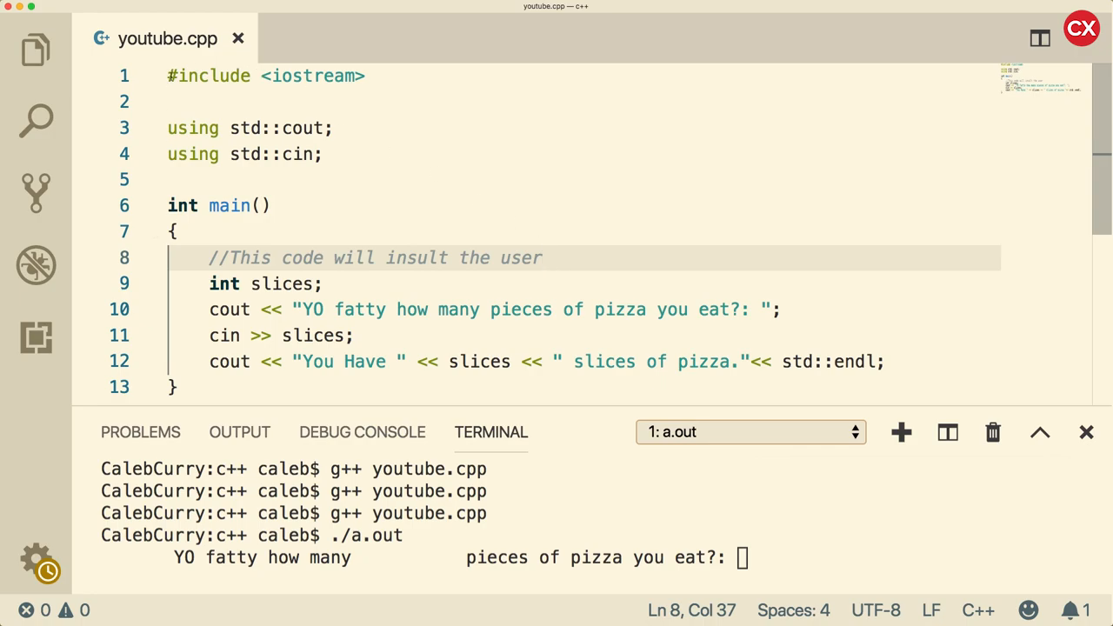
pyautogui.moveTo(574, 186)
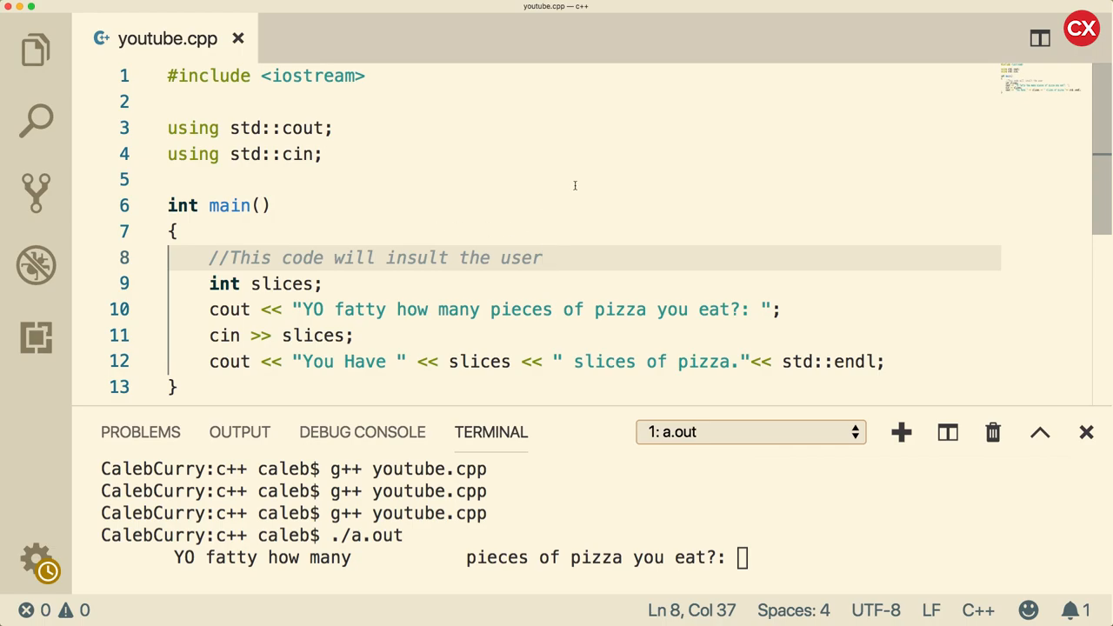
pyautogui.click(543, 257)
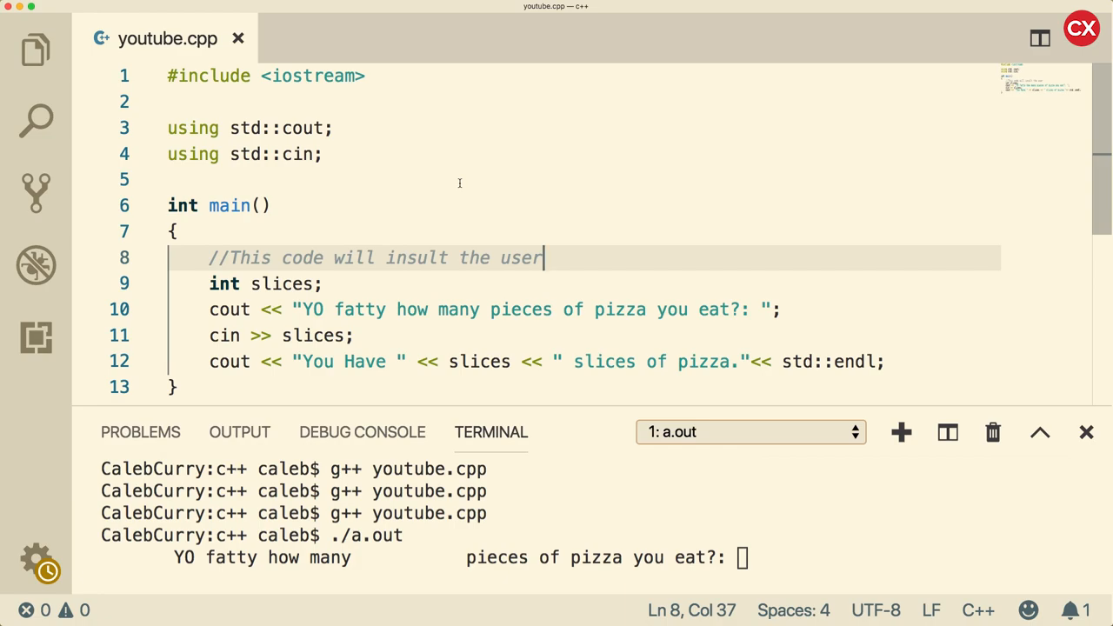
pyautogui.moveTo(378, 183)
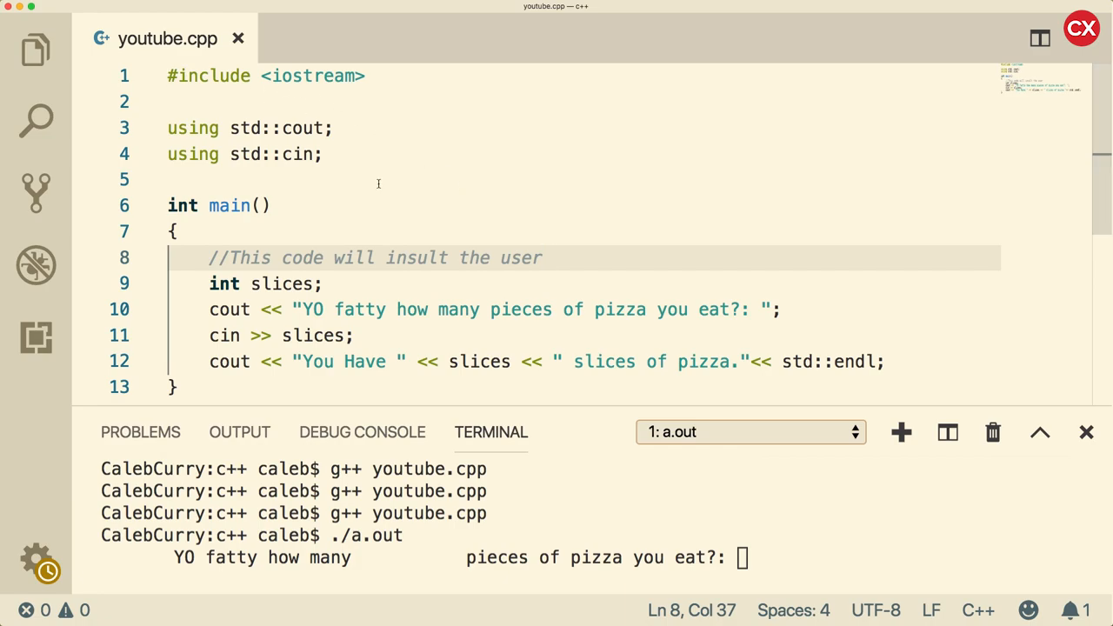
# Step: Try // and /* */ practice comments with filler text inside main, then remove them
pyautogui.write('//')
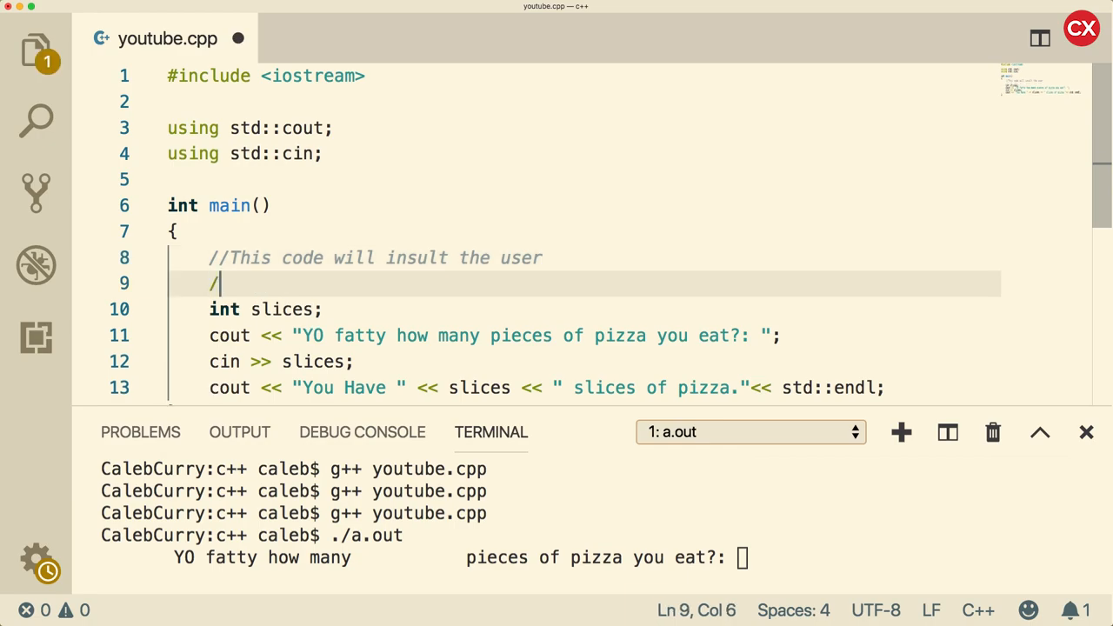
pyautogui.write('*')
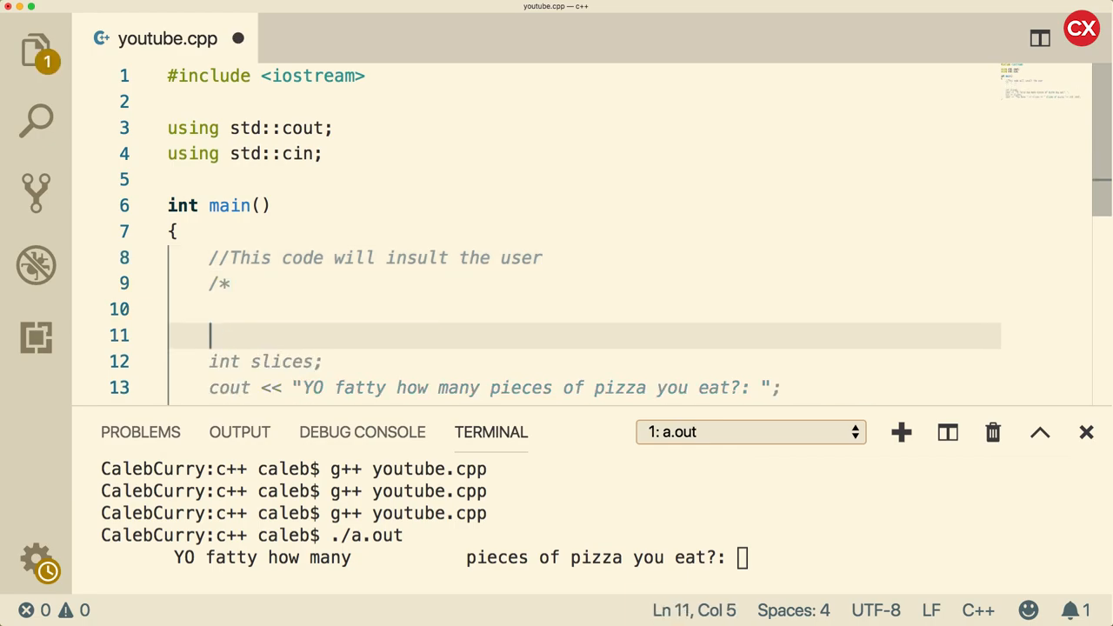
pyautogui.write('*/')
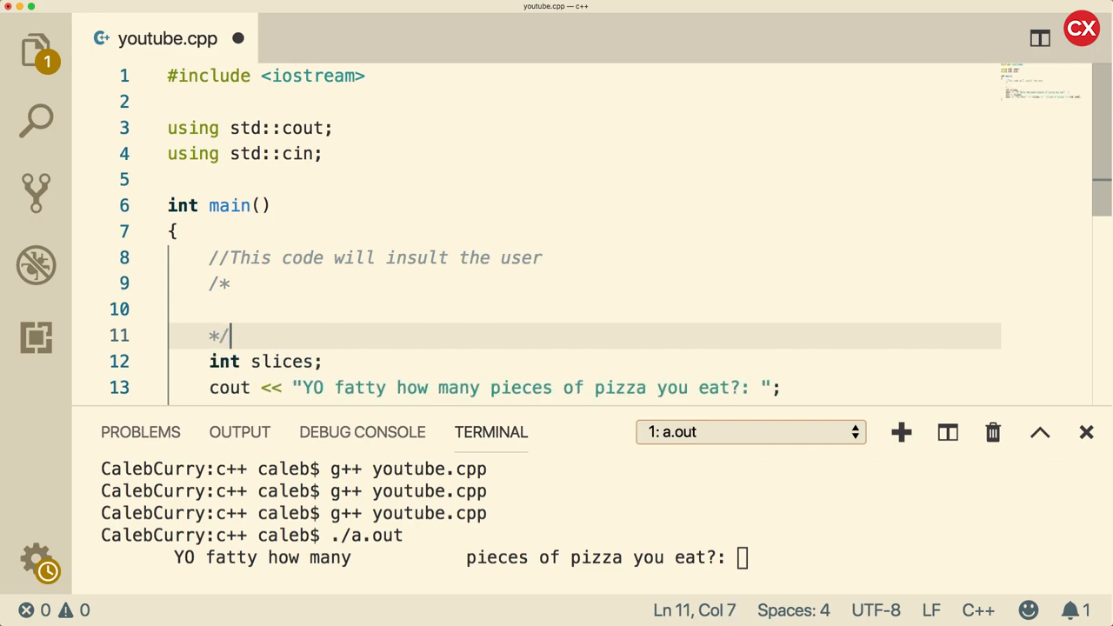
pyautogui.write('jdlsdkf')
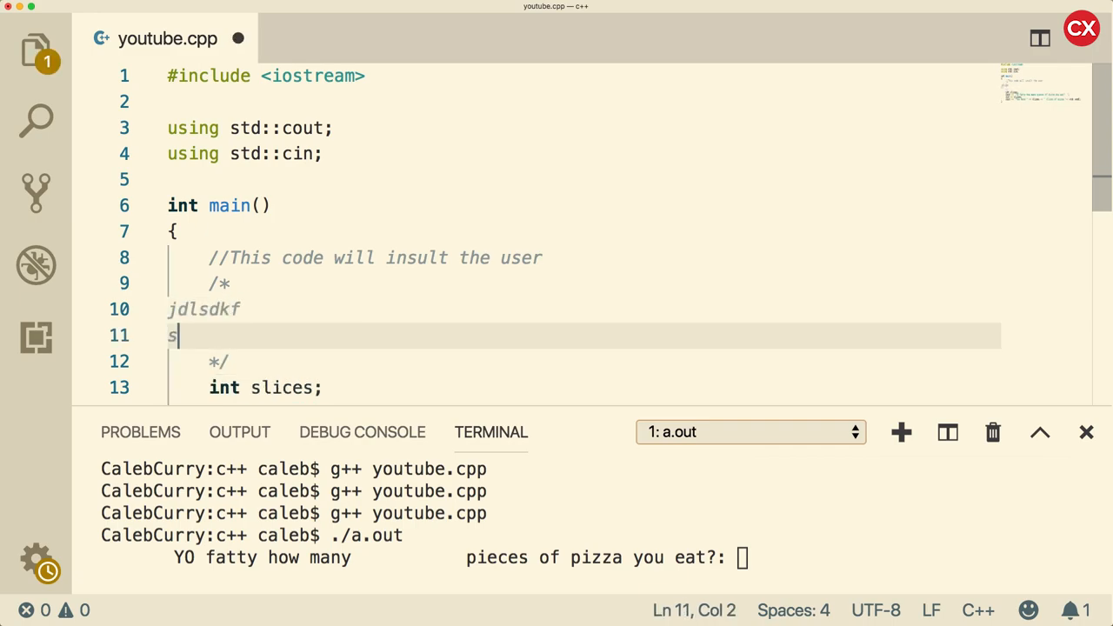
pyautogui.write('df')
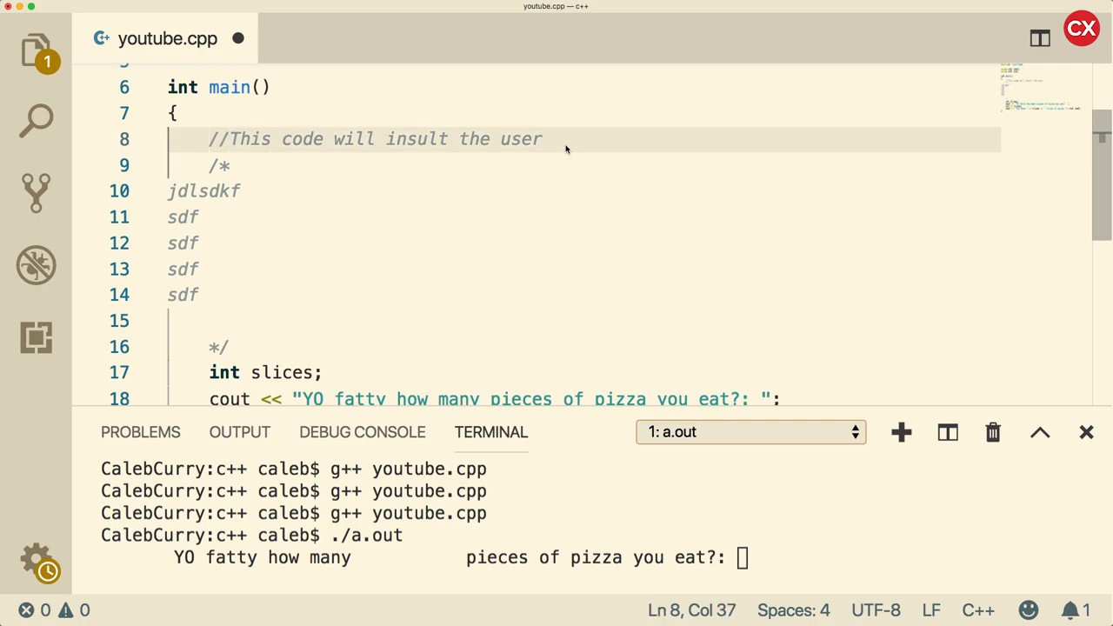
pyautogui.write('f')
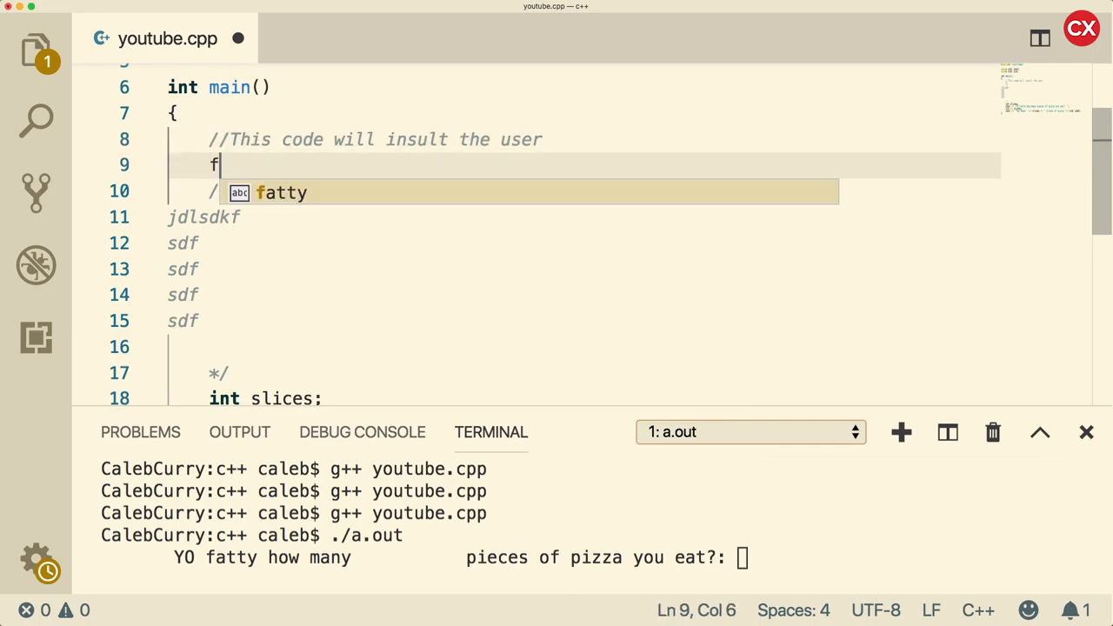
pyautogui.write('dfsdf')
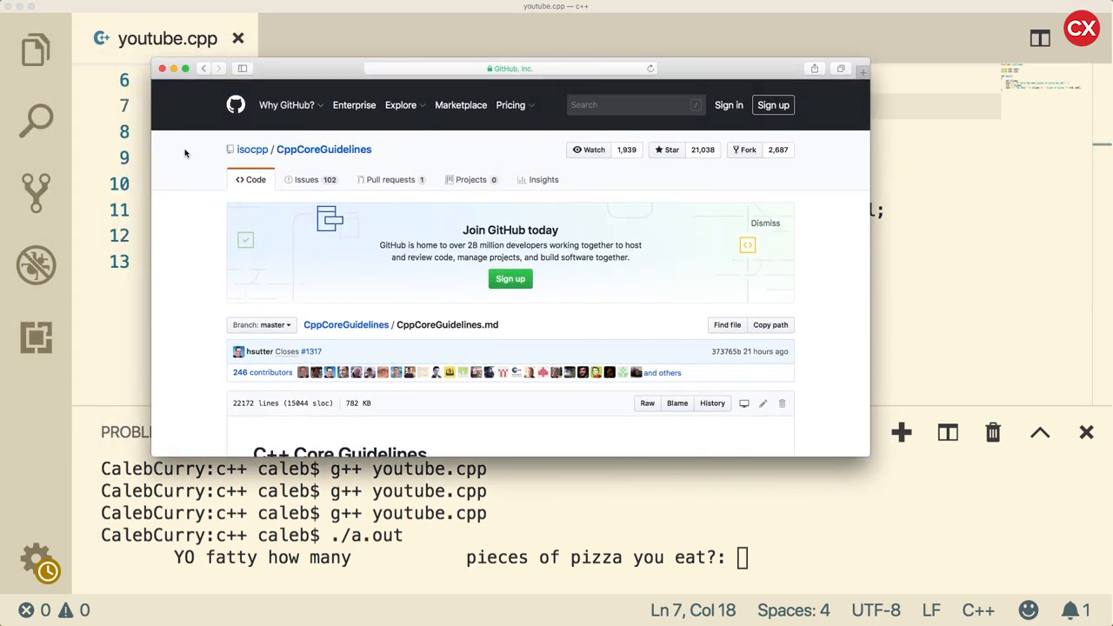
pyautogui.moveTo(176, 334)
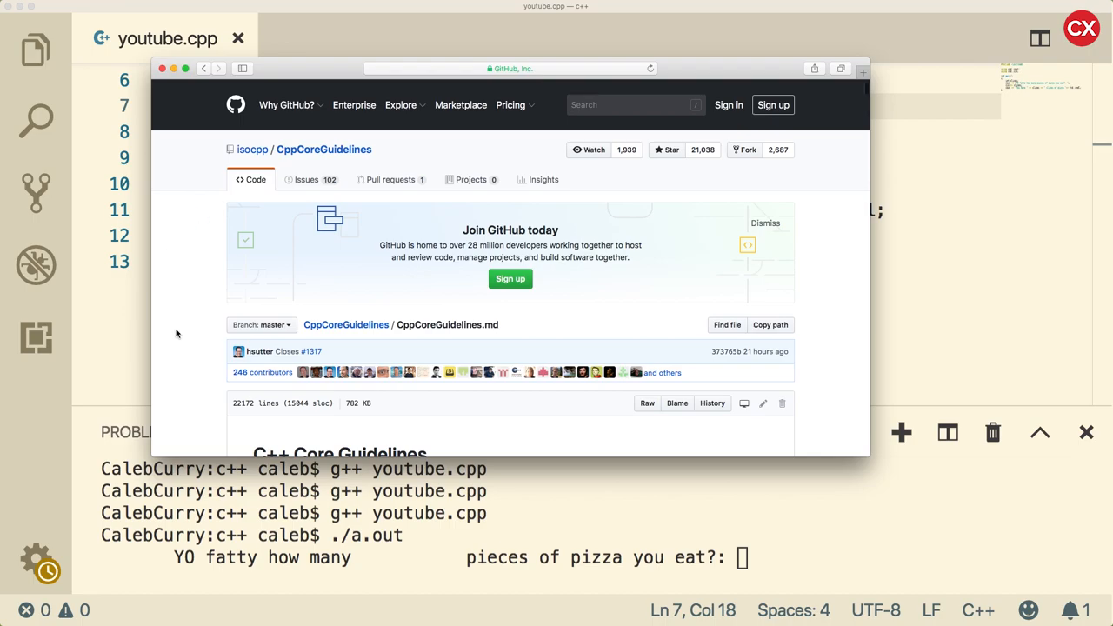
# Step: Scroll the CppCoreGuidelines GitHub page down to the introduction listing Stroustrup and Sutter
pyautogui.click(509, 69)
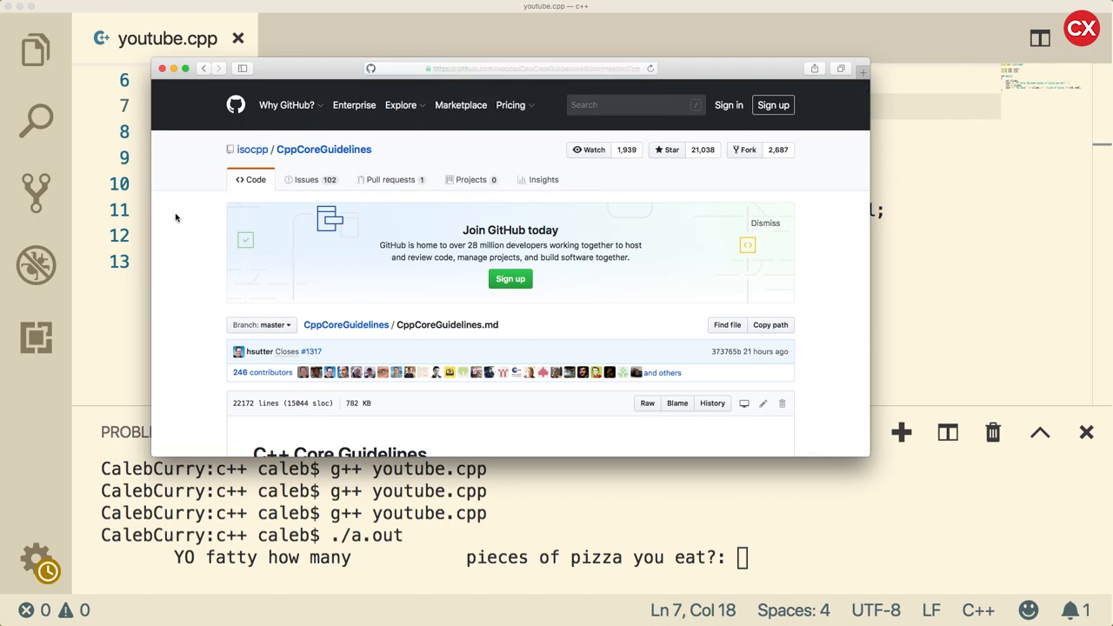
pyautogui.scroll(-3)
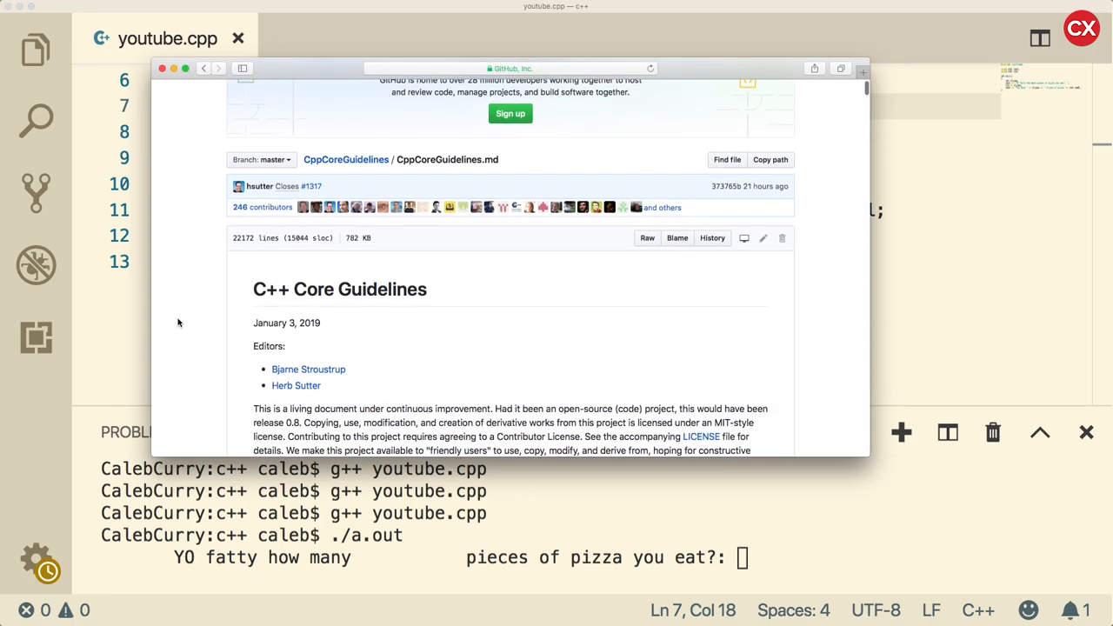
pyautogui.scroll(-3)
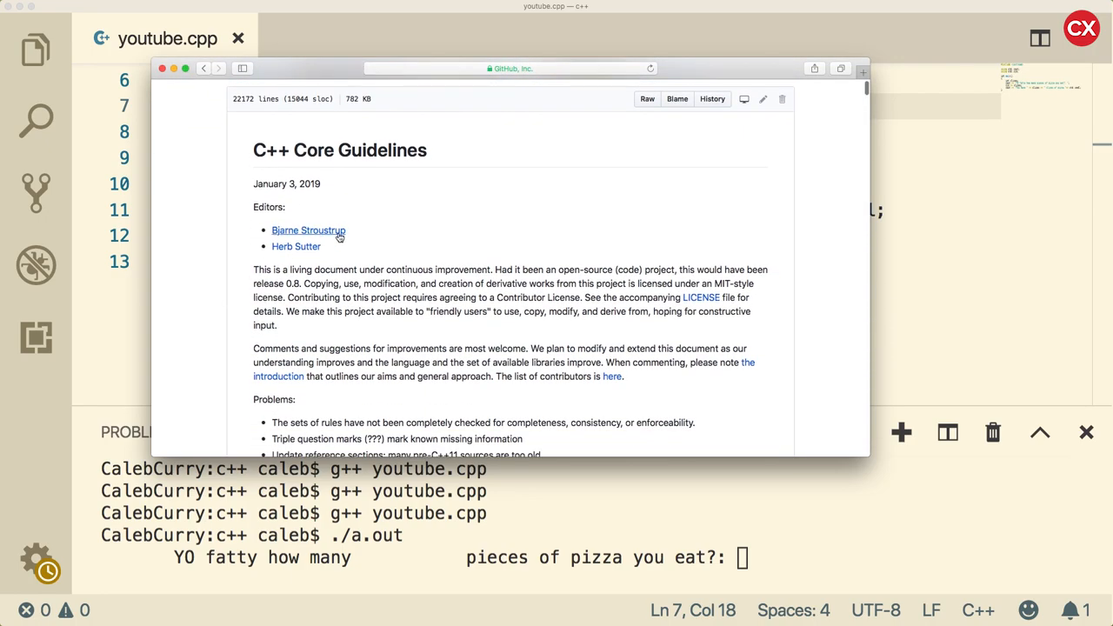
pyautogui.doubleClick(307, 230)
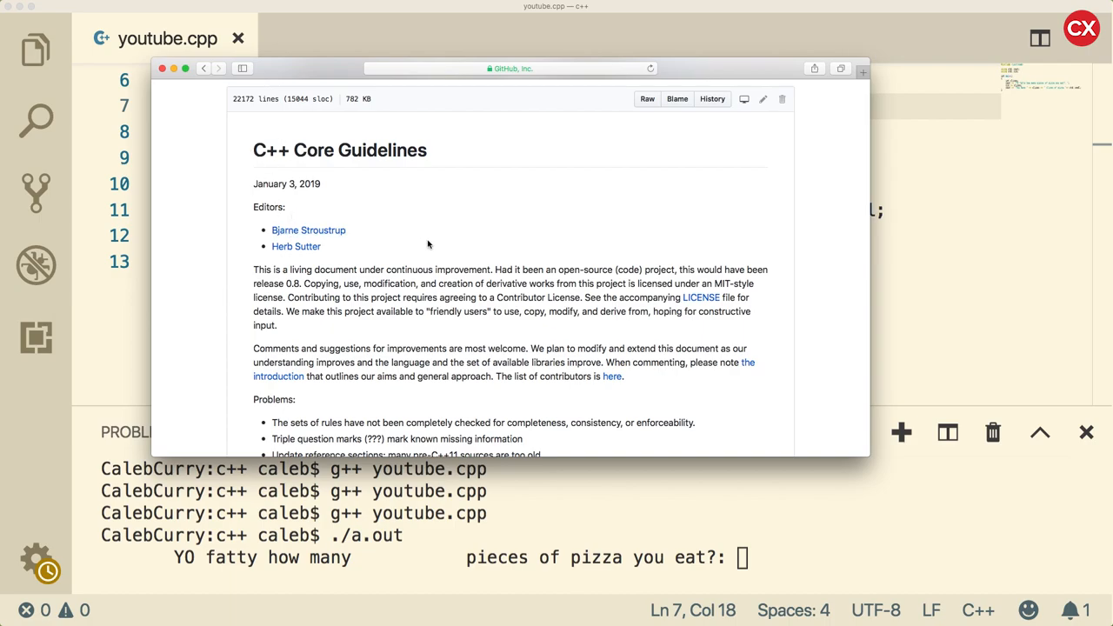
pyautogui.moveTo(392, 242)
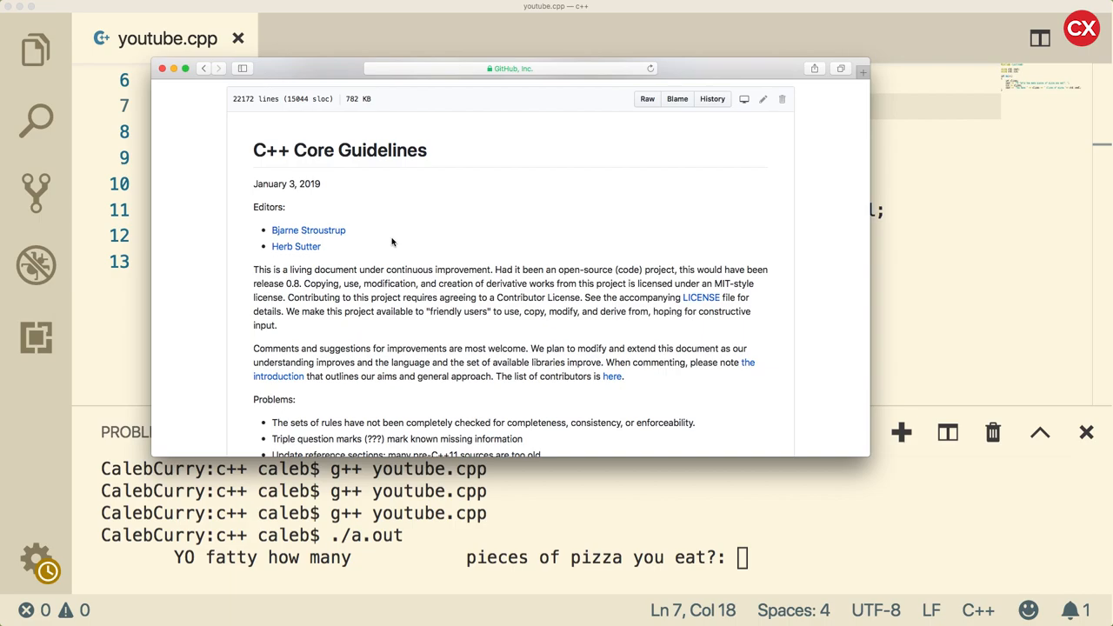
# Step: Jump to 'NL: Naming and layout rules' from the contents, then return to VS Code
pyautogui.scroll(-3)
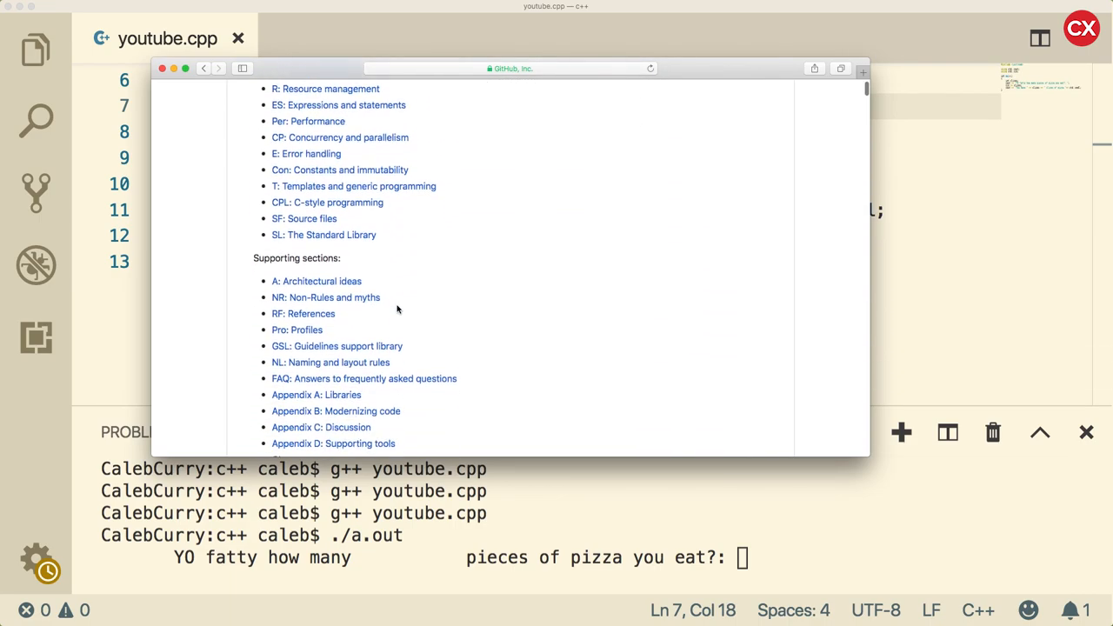
pyautogui.scroll(-3)
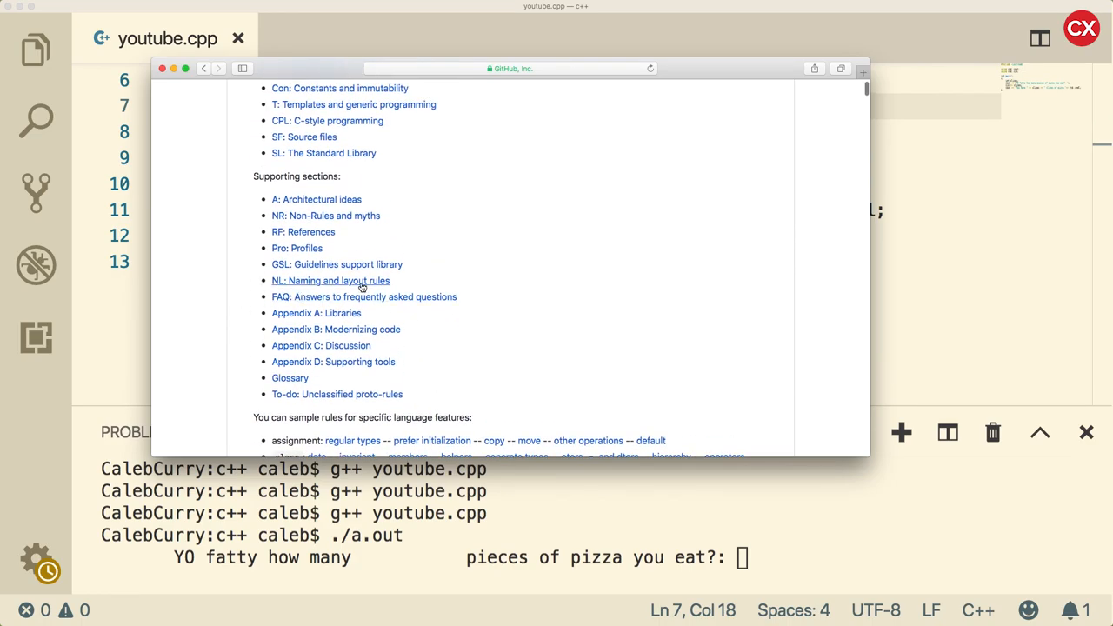
pyautogui.click(330, 280)
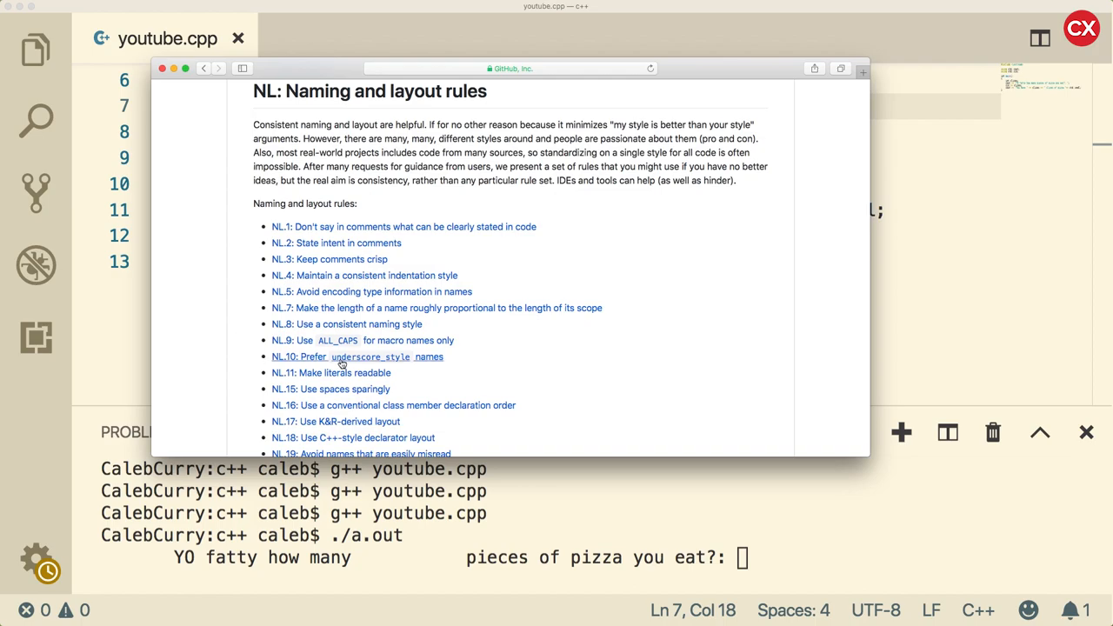
pyautogui.moveTo(422, 361)
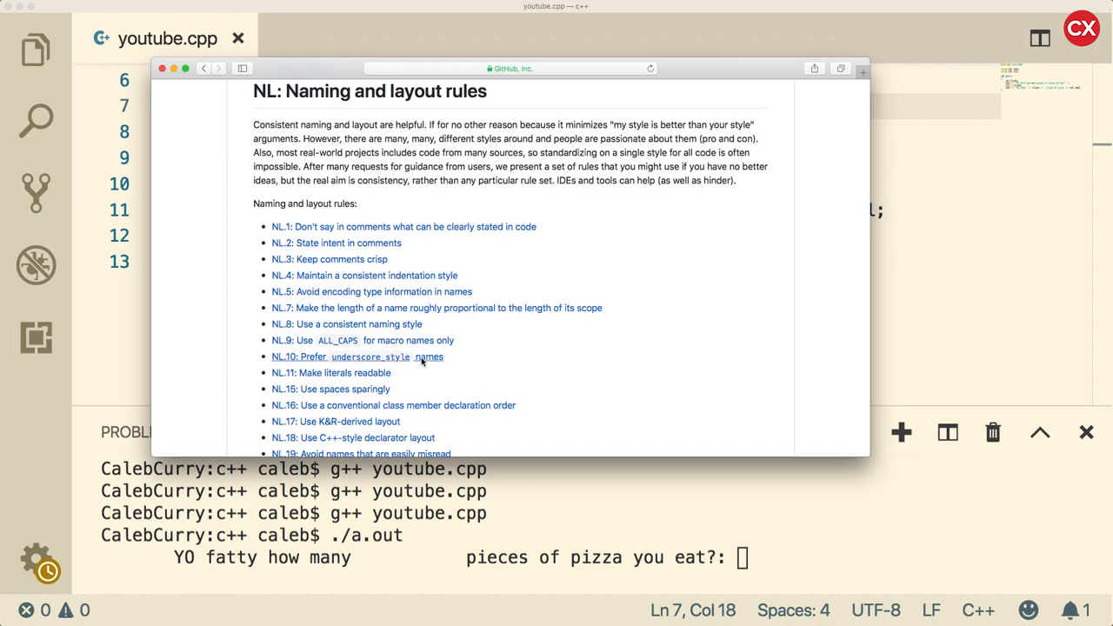
pyautogui.click(357, 356)
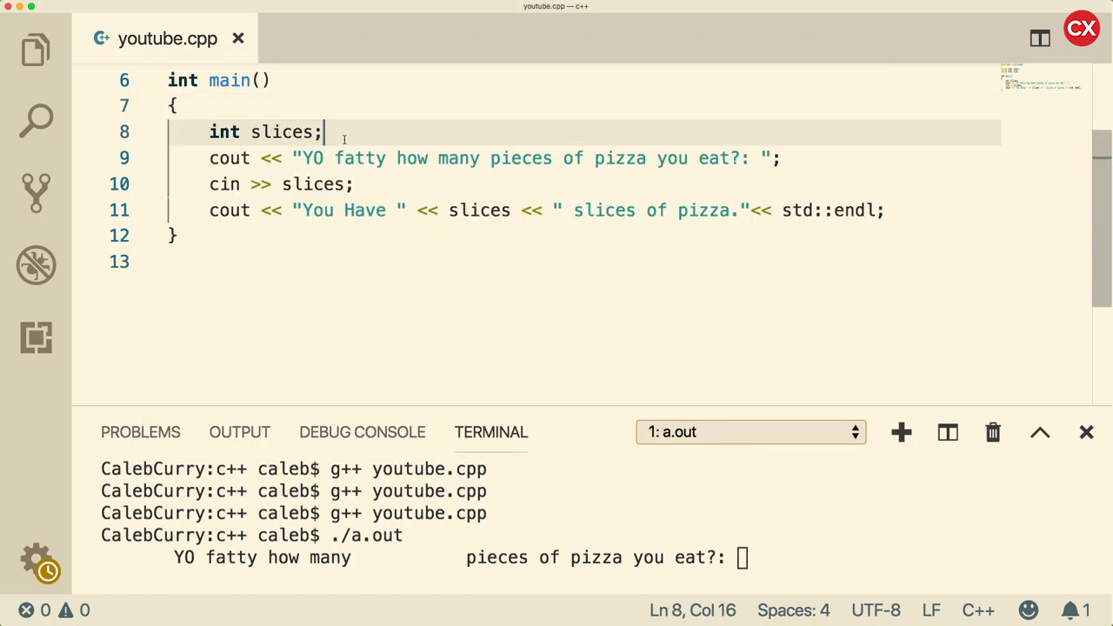
pyautogui.write('_of_p')
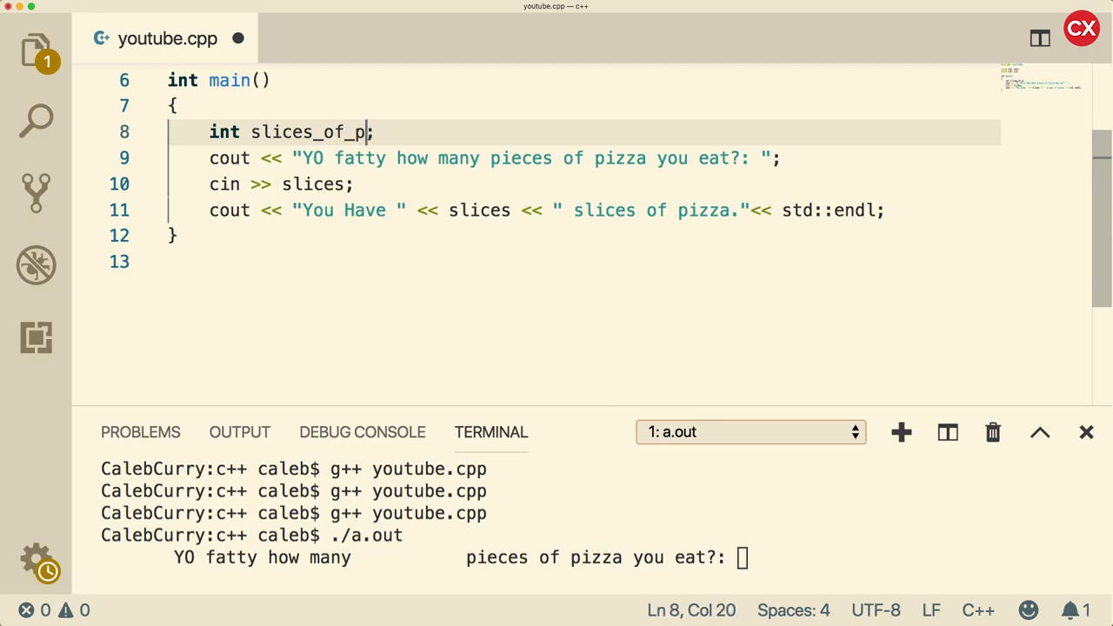
pyautogui.write('izza')
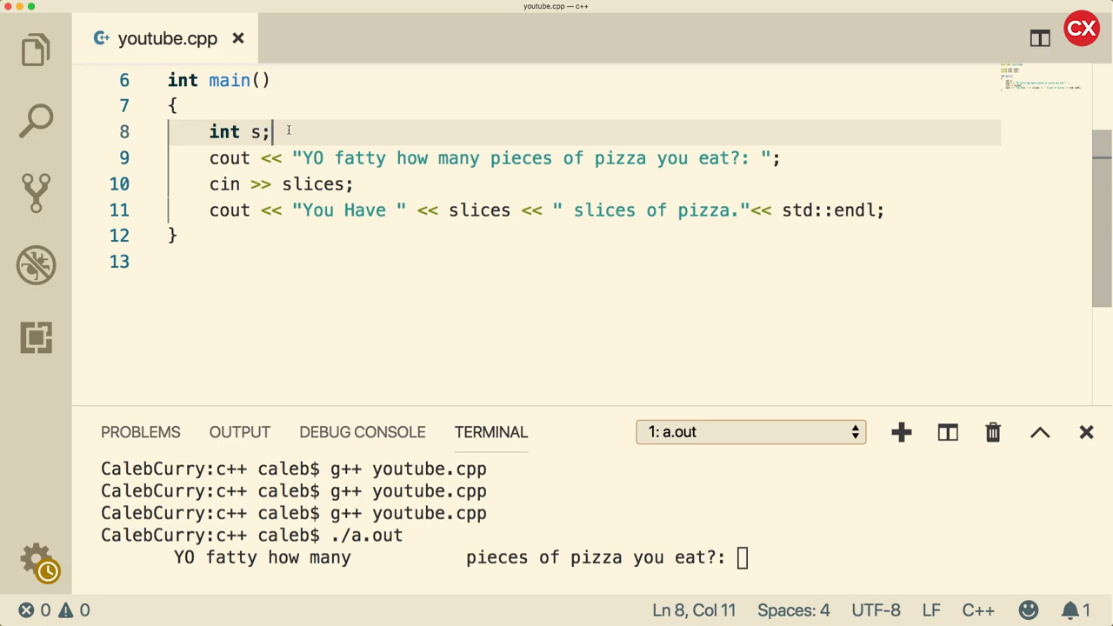
pyautogui.press('Backspace')
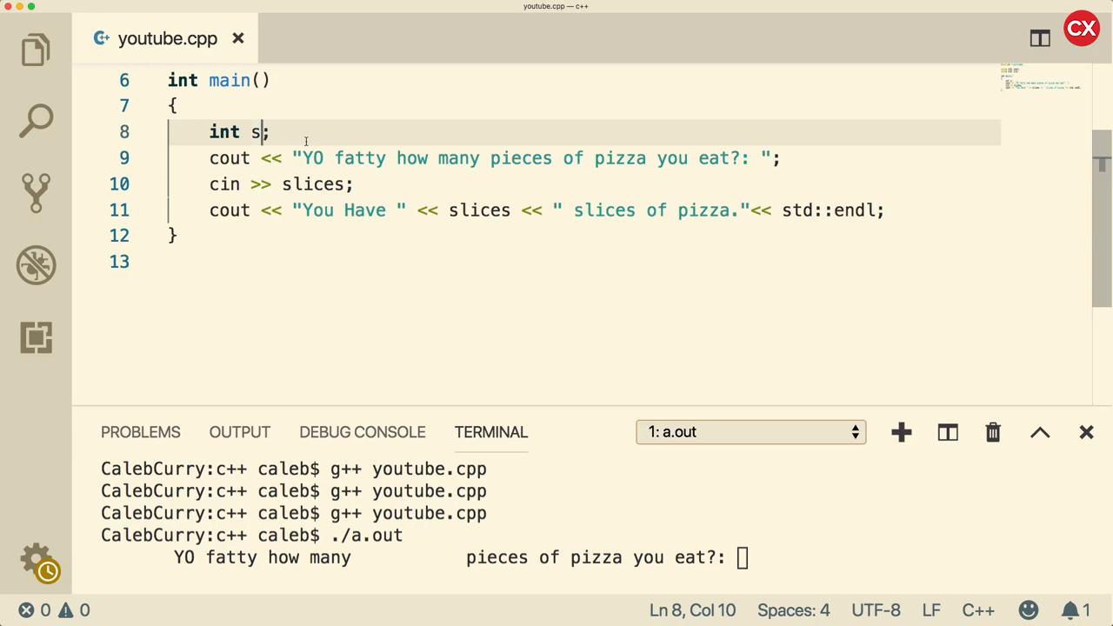
pyautogui.write('lices')
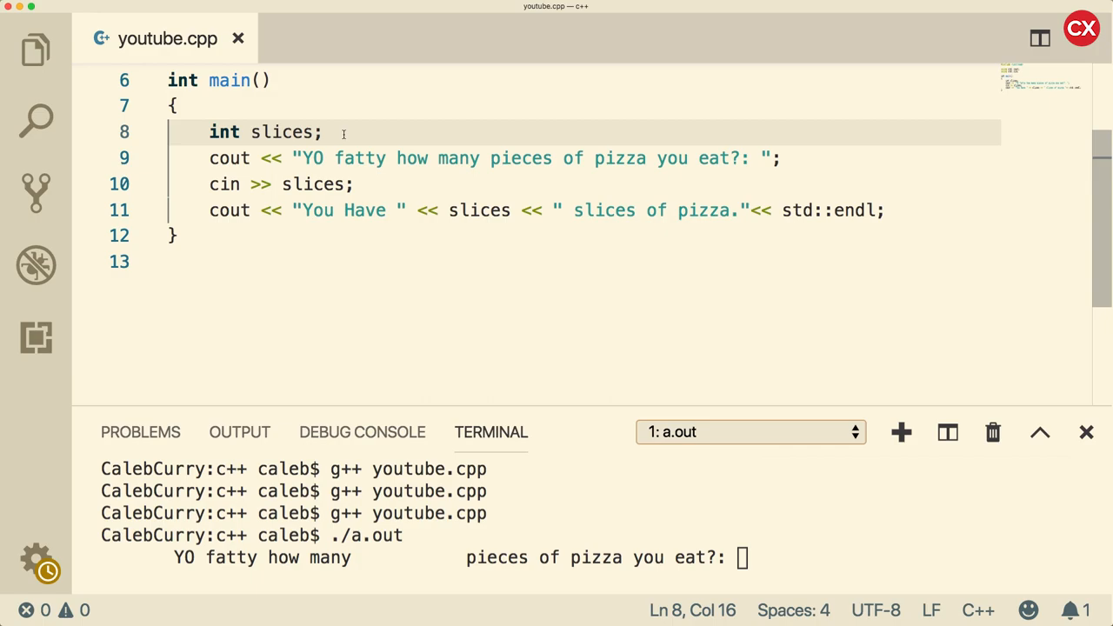
pyautogui.click(324, 132)
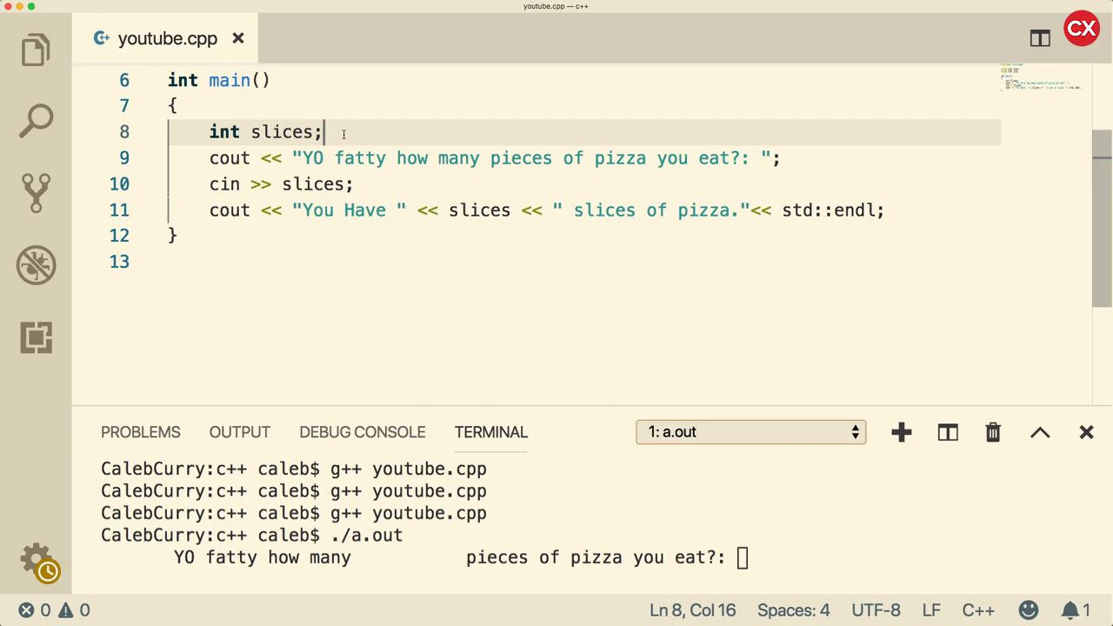
pyautogui.moveTo(375, 136)
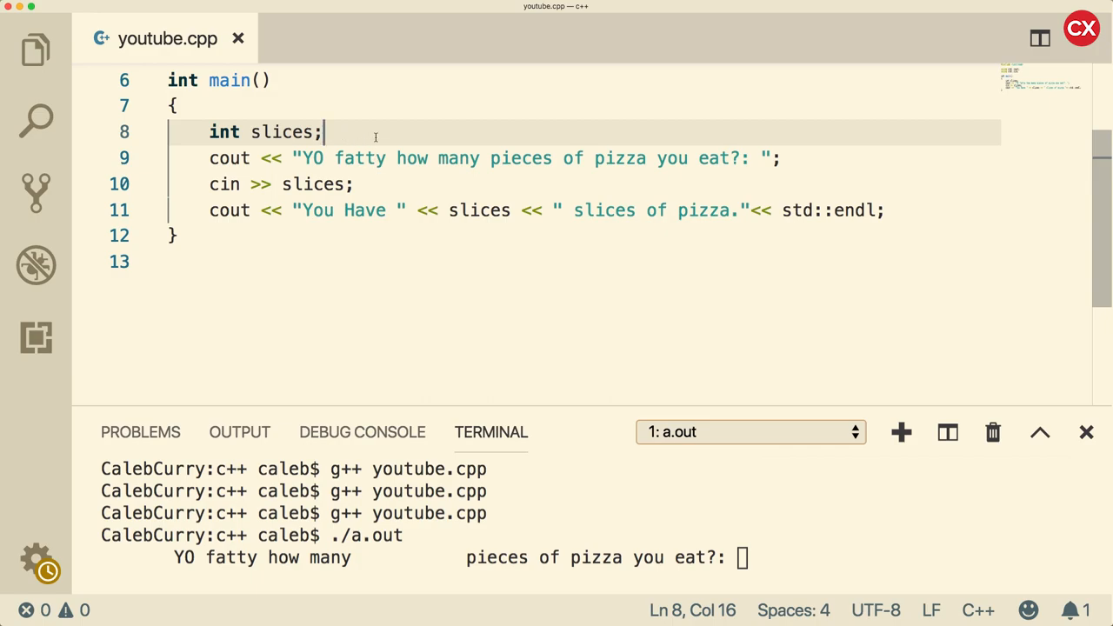